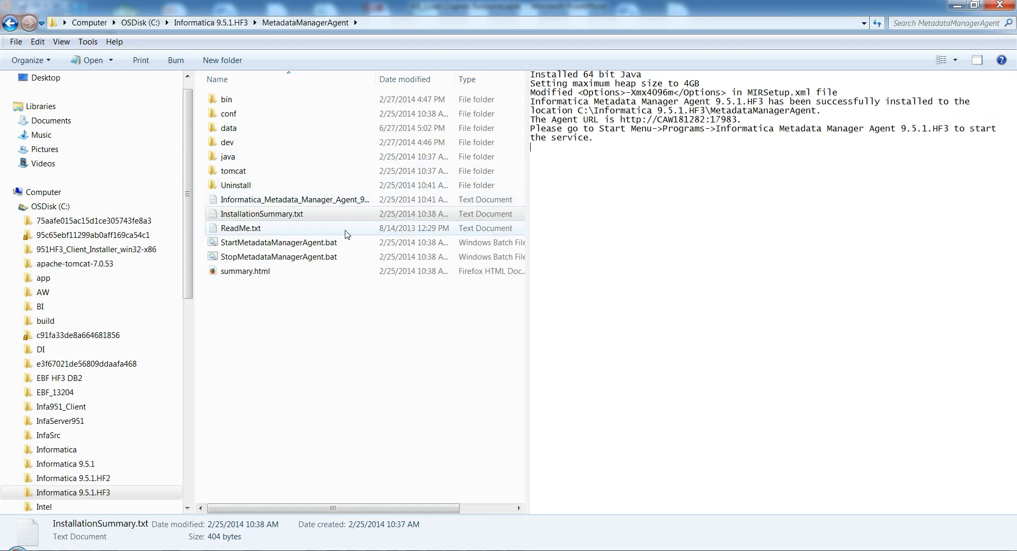
# Step: View InstallationSummary.txt from the MetadataManagerAgent folder in Notepad
pyautogui.click(260, 214)
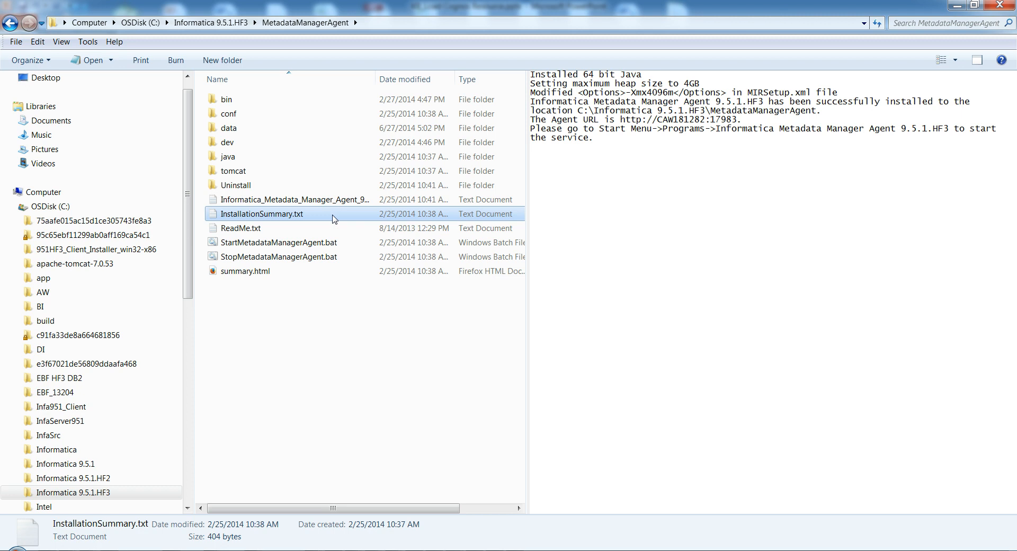
pyautogui.doubleClick(262, 214)
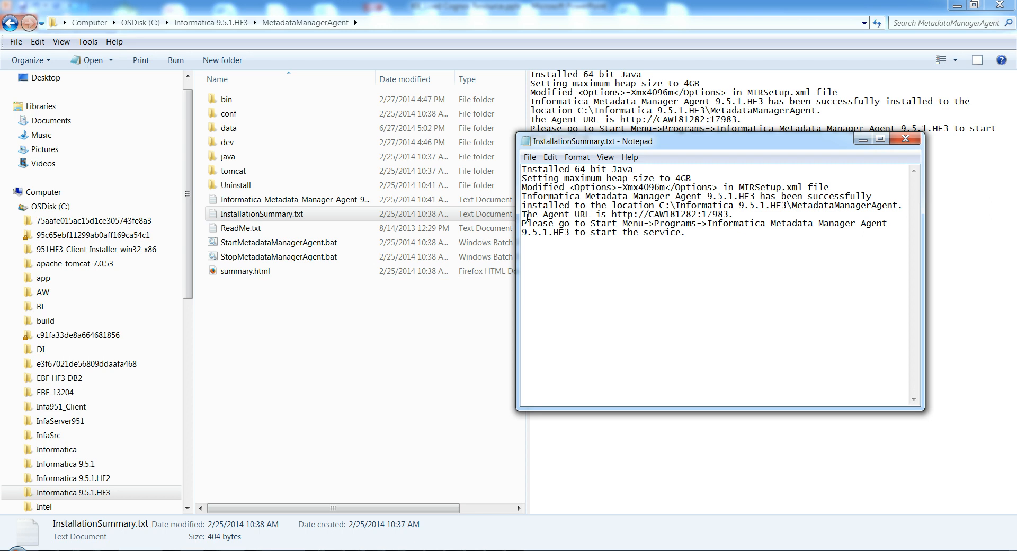
pyautogui.rightClick(611, 214)
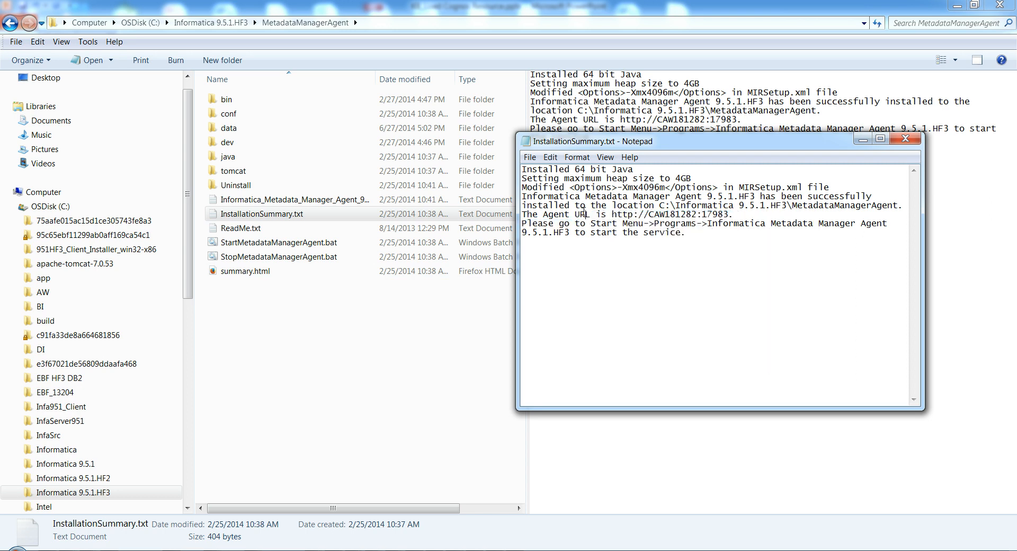
pyautogui.doubleClick(668, 215)
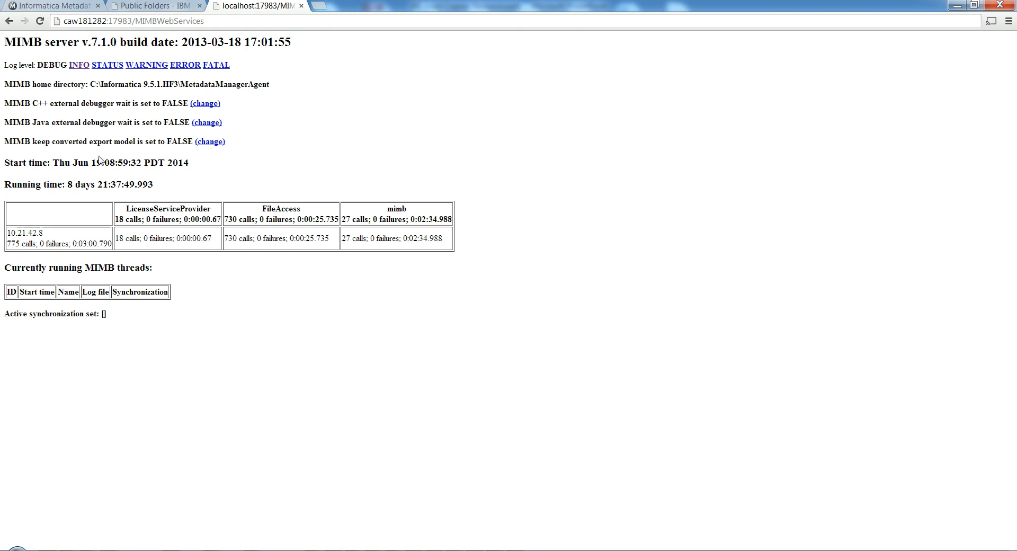
pyautogui.moveTo(123, 199)
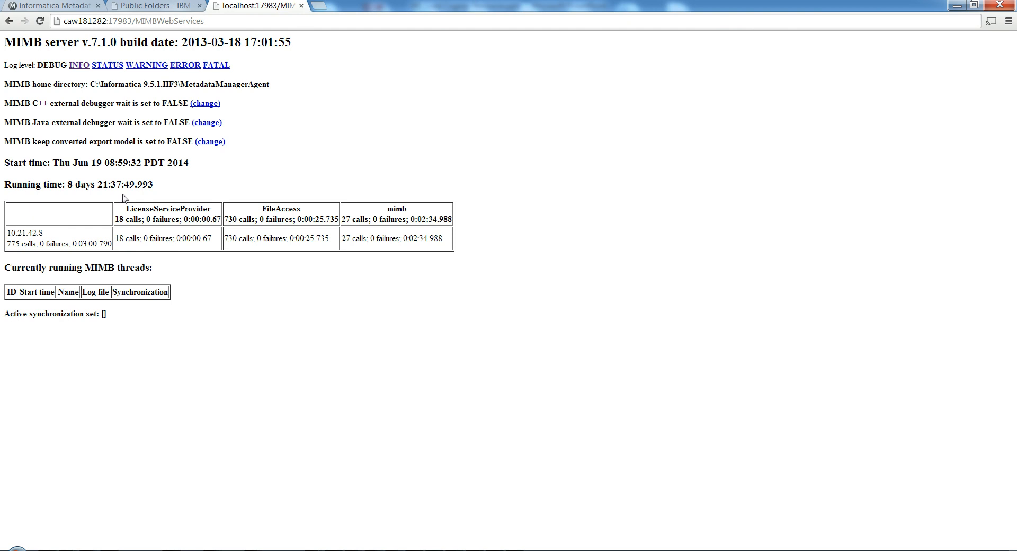
pyautogui.moveTo(205, 108)
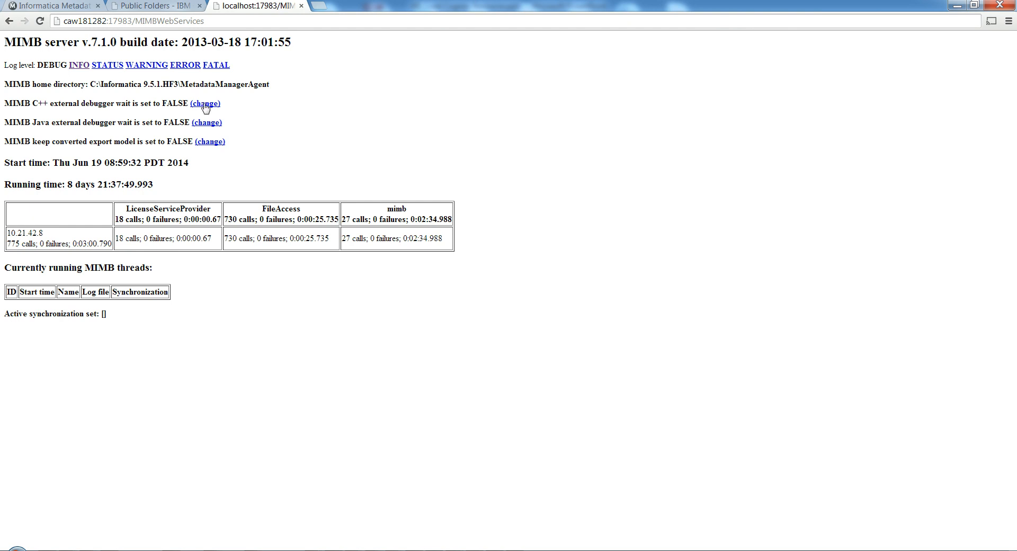
pyautogui.moveTo(82, 330)
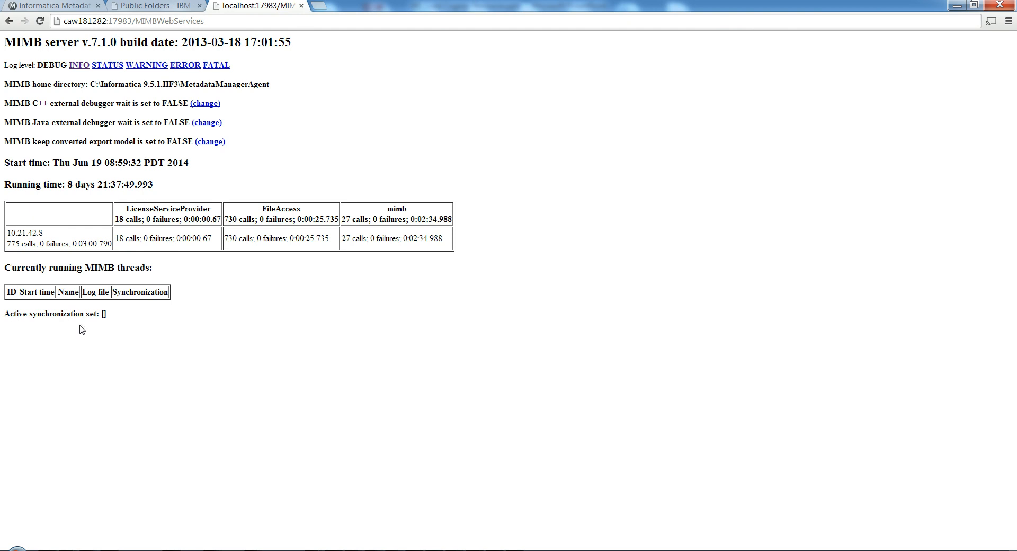
pyautogui.moveTo(37, 472)
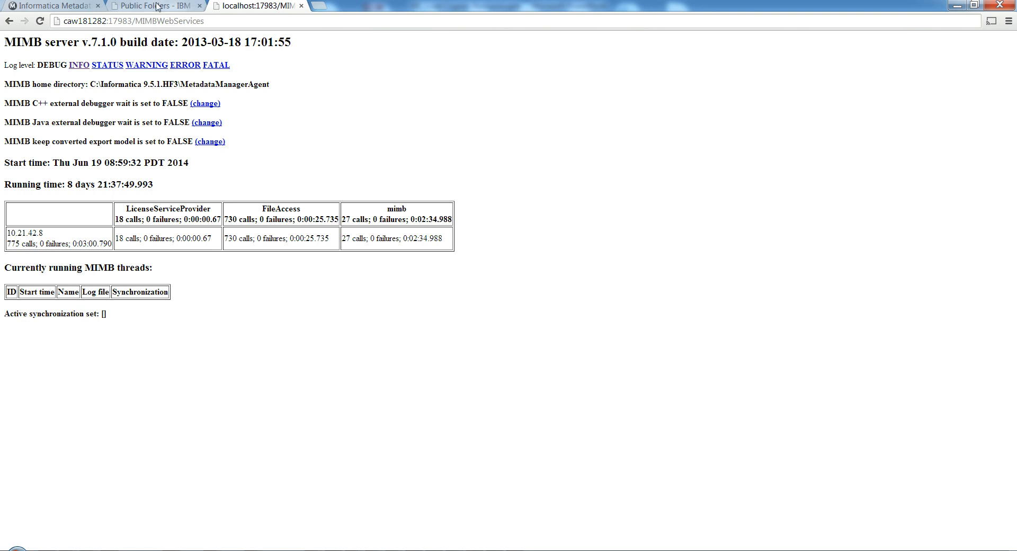
# Step: Switch to the IBM Cognos Connection Public Folders listing
pyautogui.click(155, 6)
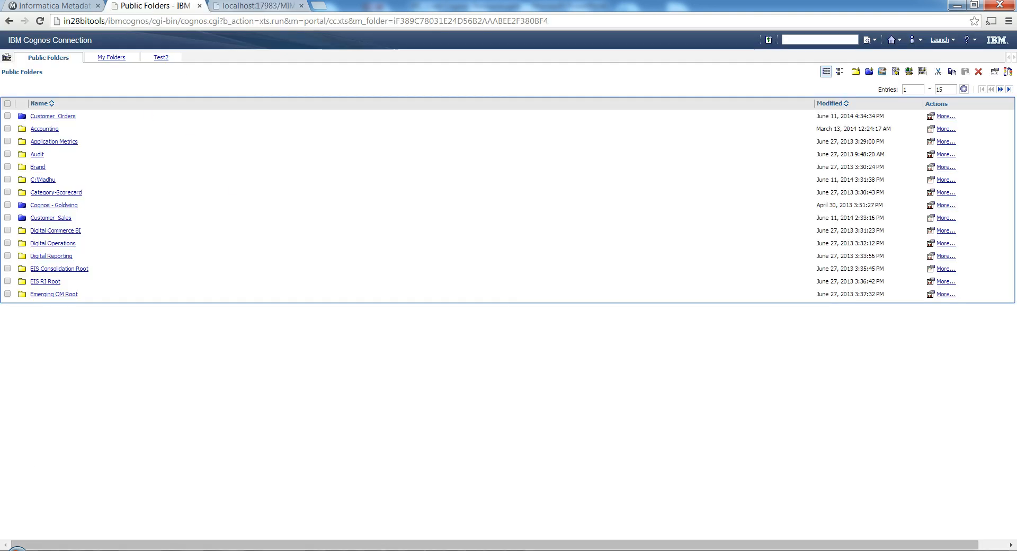
pyautogui.moveTo(921, 126)
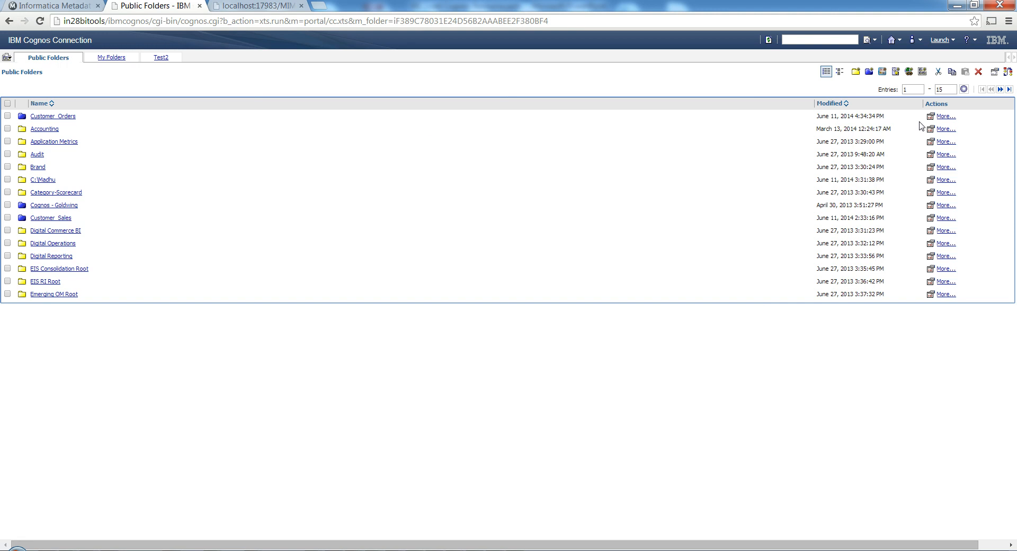
pyautogui.moveTo(503, 254)
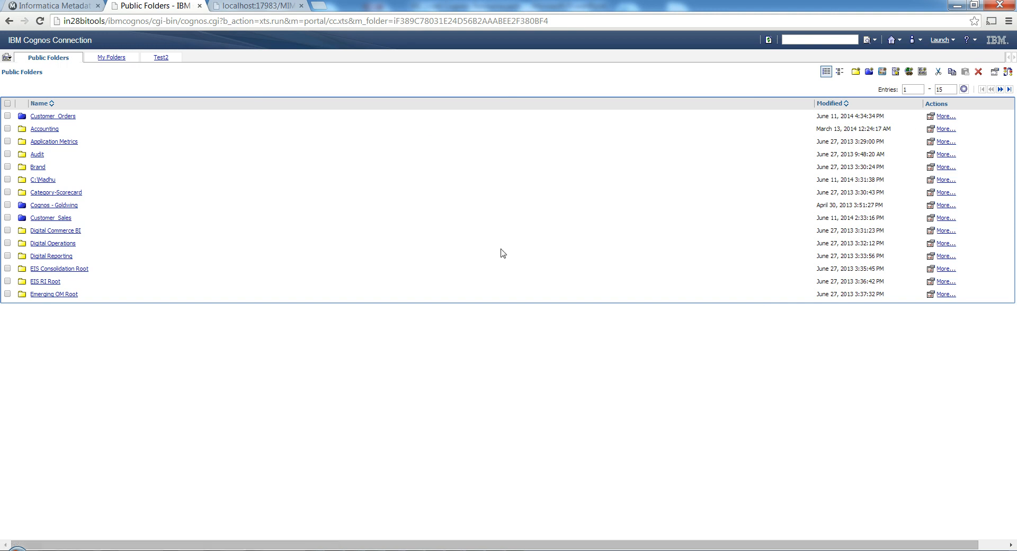
pyautogui.moveTo(66, 111)
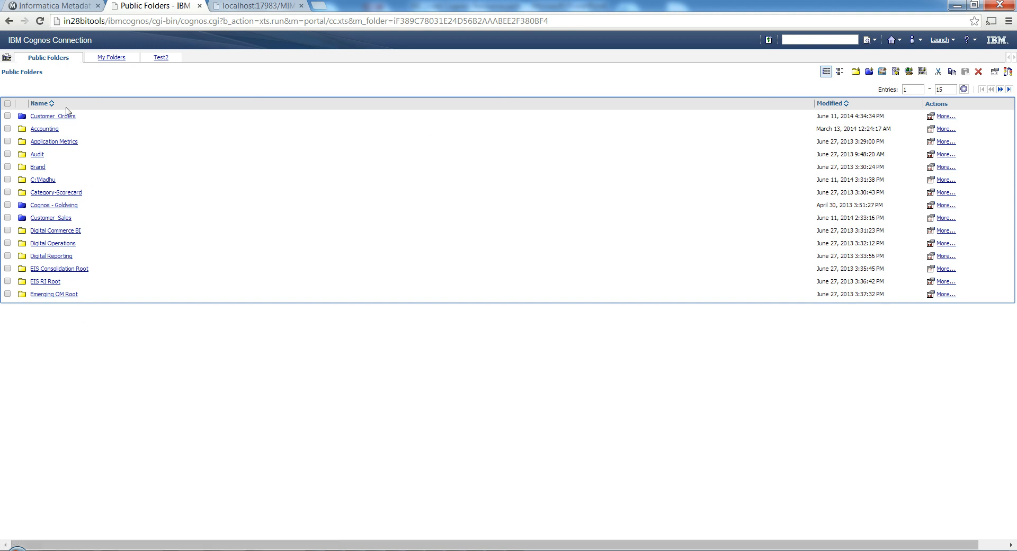
pyautogui.moveTo(55, 230)
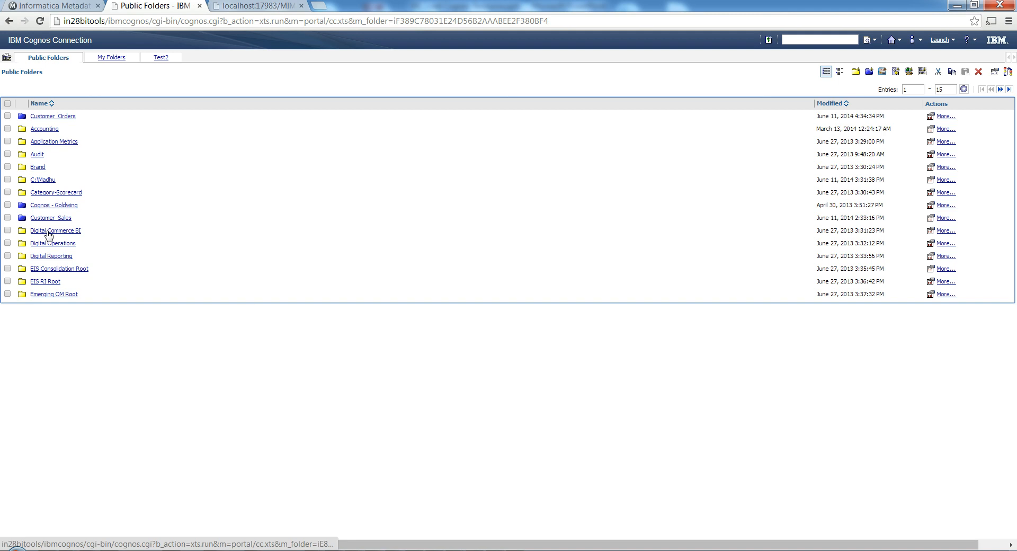
pyautogui.moveTo(115, 231)
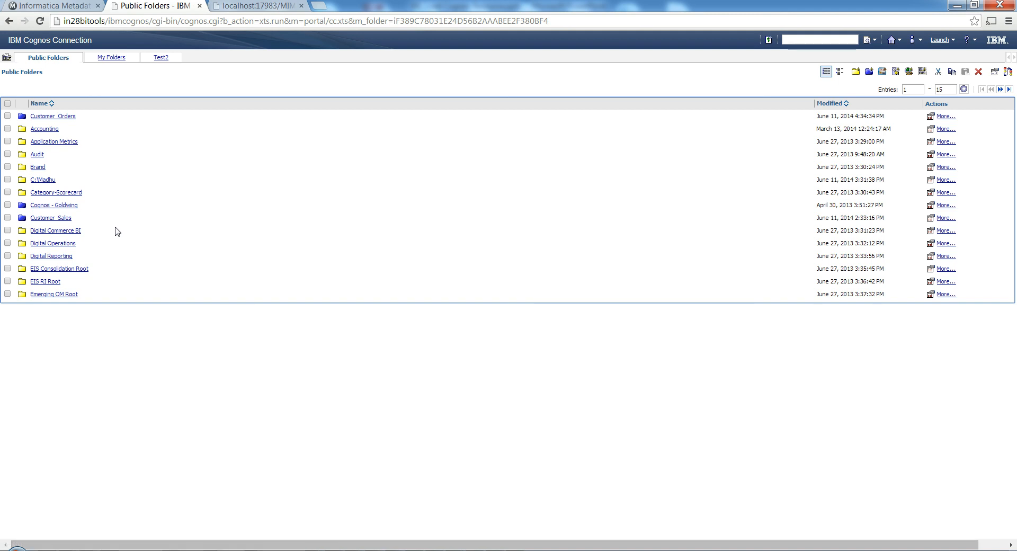
pyautogui.moveTo(73, 365)
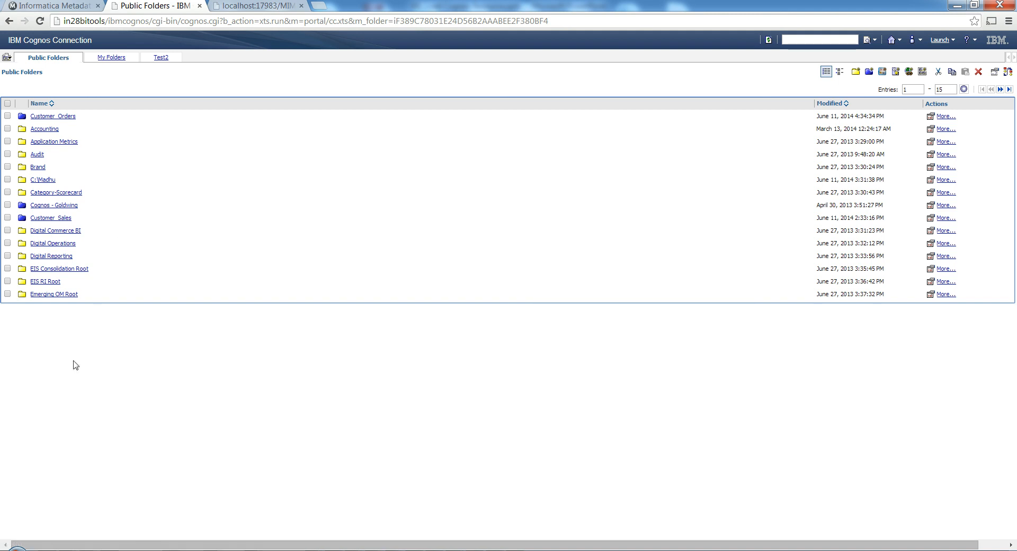
pyautogui.moveTo(149, 252)
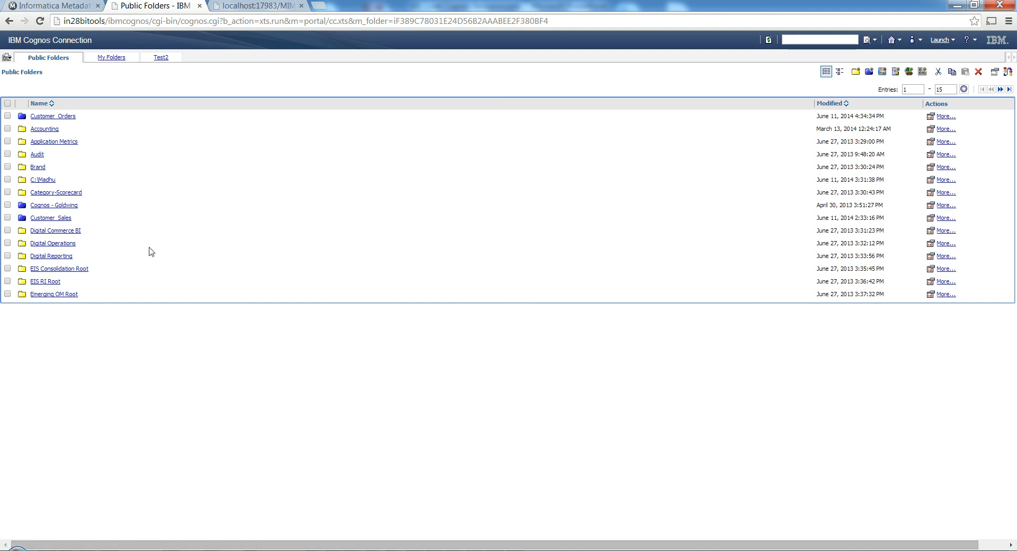
# Step: Log in to Metadata Manager as Administrator and reach the Browse Catalog
pyautogui.click(52, 6)
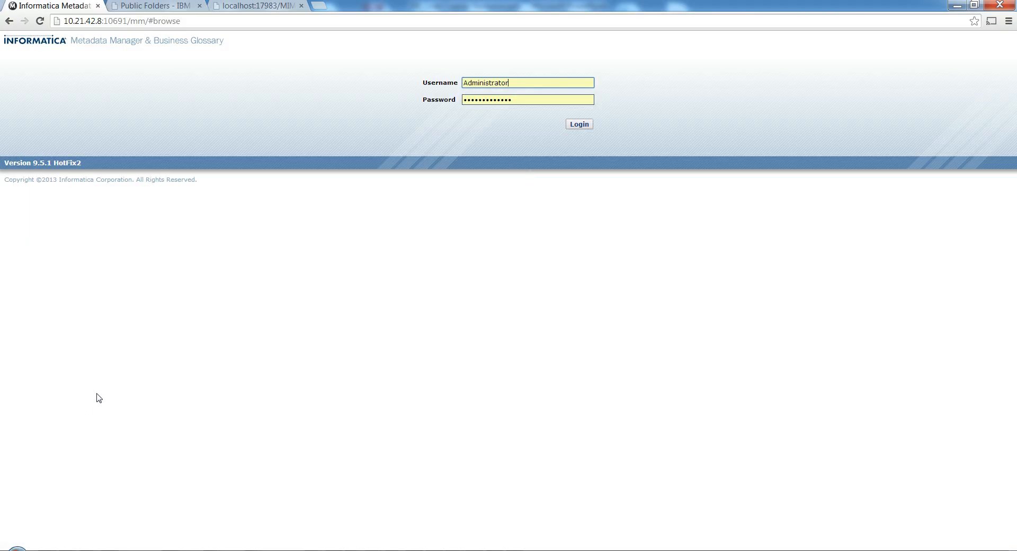
pyautogui.moveTo(254, 214)
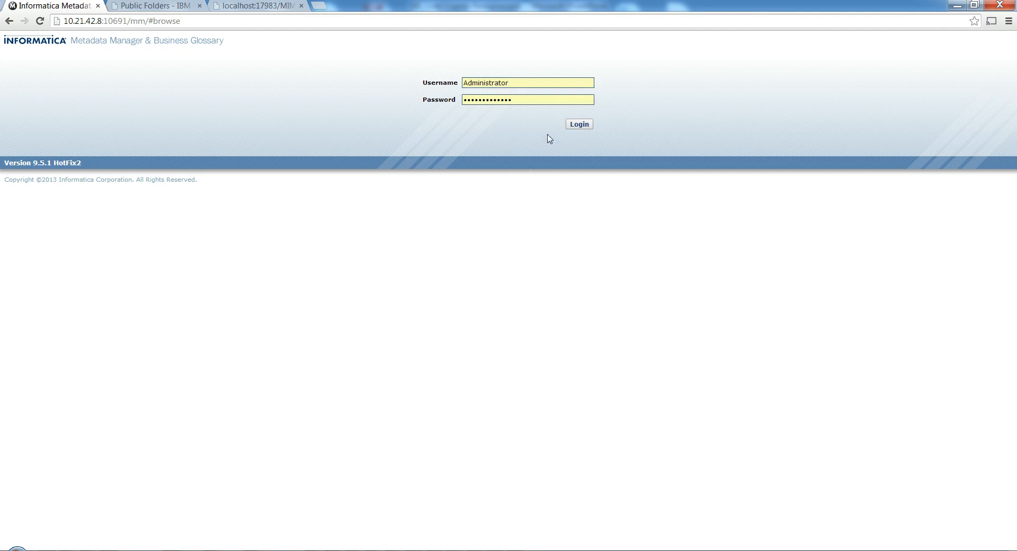
pyautogui.click(579, 124)
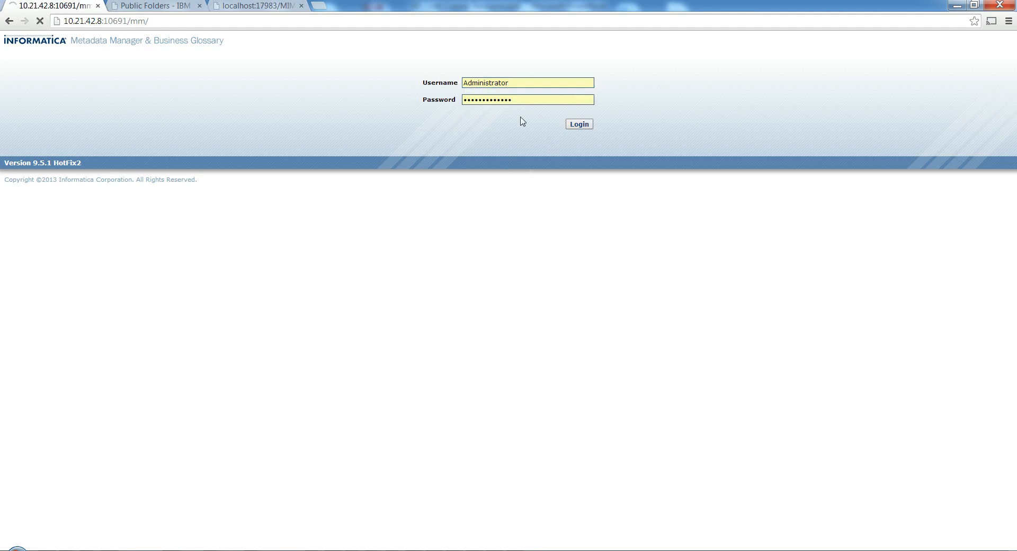
pyautogui.click(577, 123)
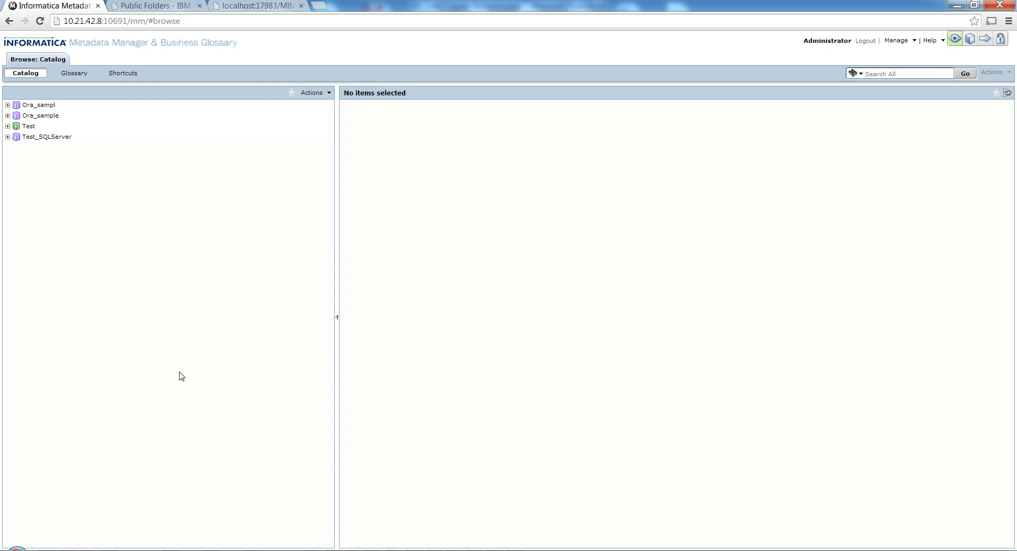
pyautogui.moveTo(939, 98)
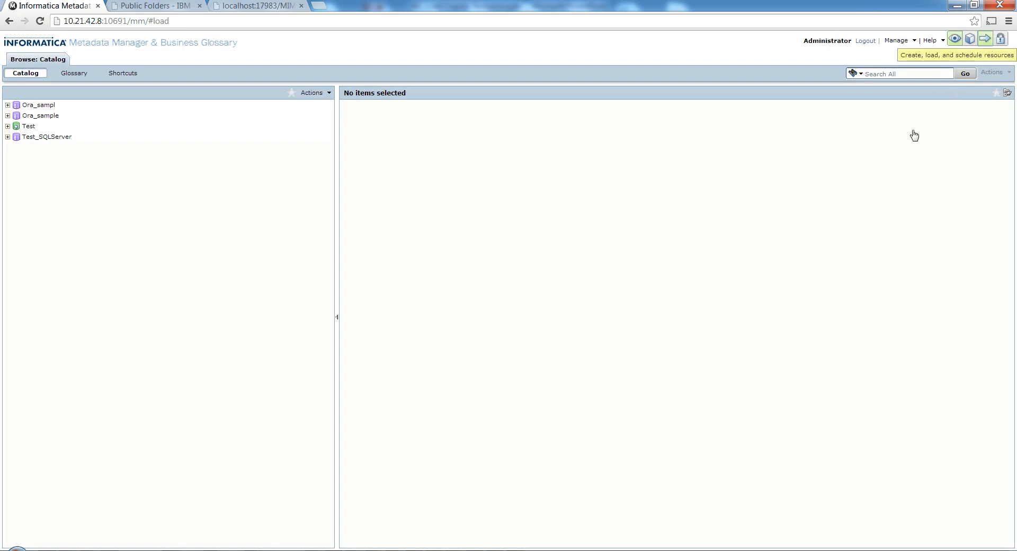
# Step: Start a new resource from the Load page and choose Cognos as its type
pyautogui.click(985, 38)
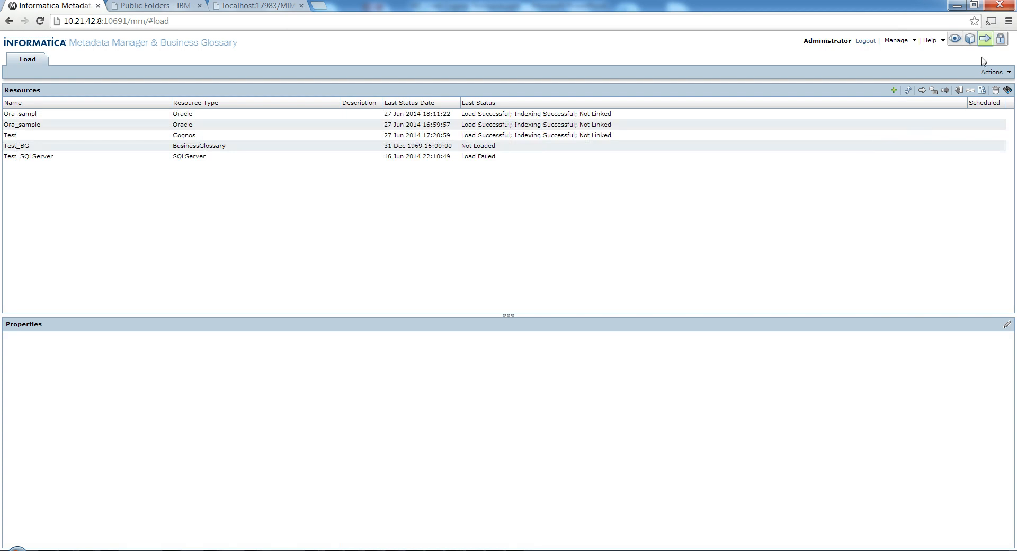
pyautogui.moveTo(985, 39)
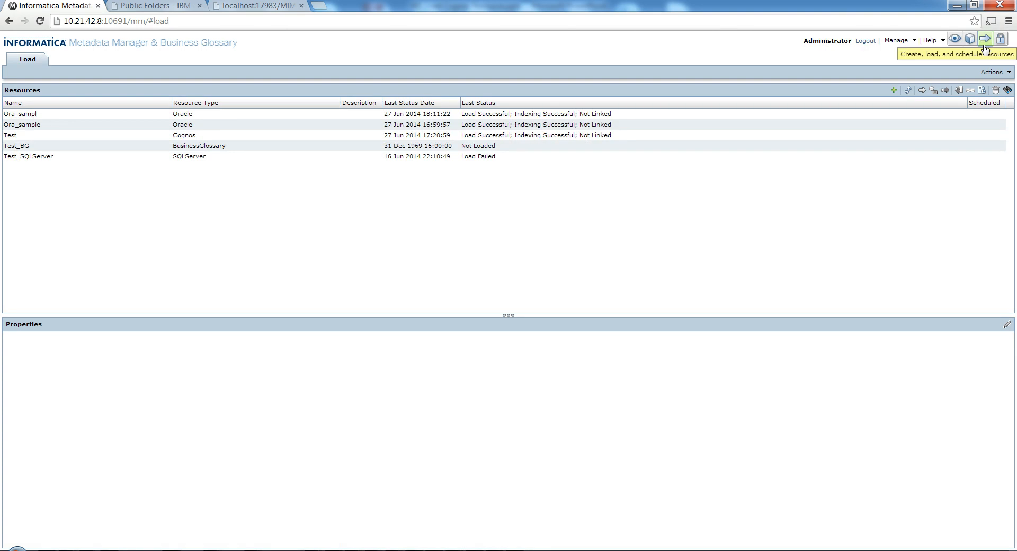
pyautogui.click(993, 72)
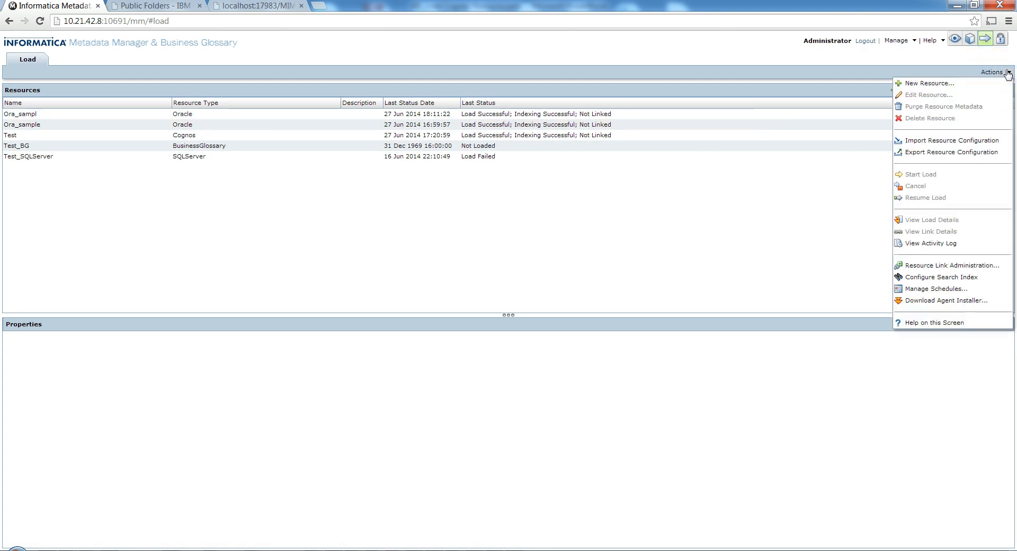
pyautogui.moveTo(1002, 80)
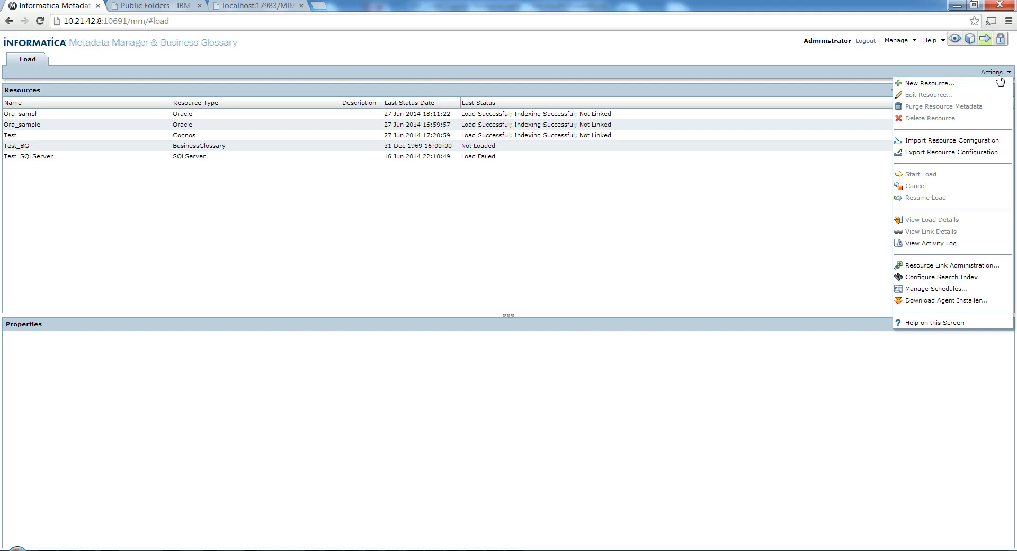
pyautogui.click(932, 82)
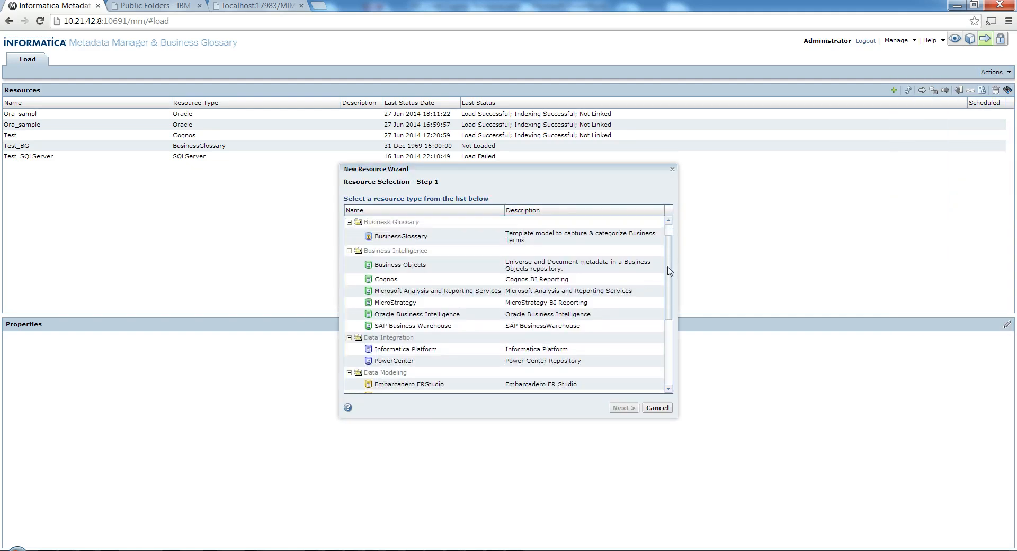
pyautogui.scroll(-3)
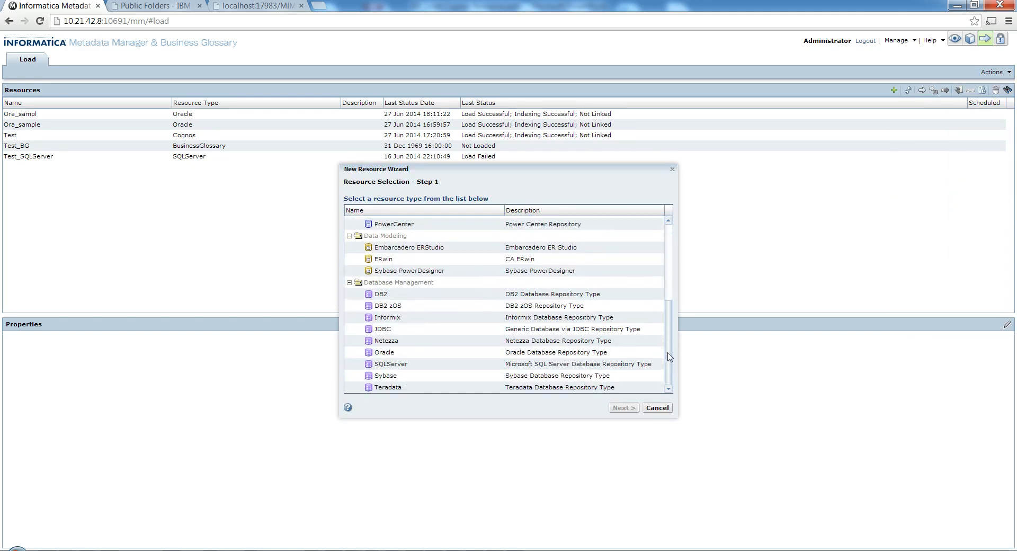
pyautogui.scroll(3)
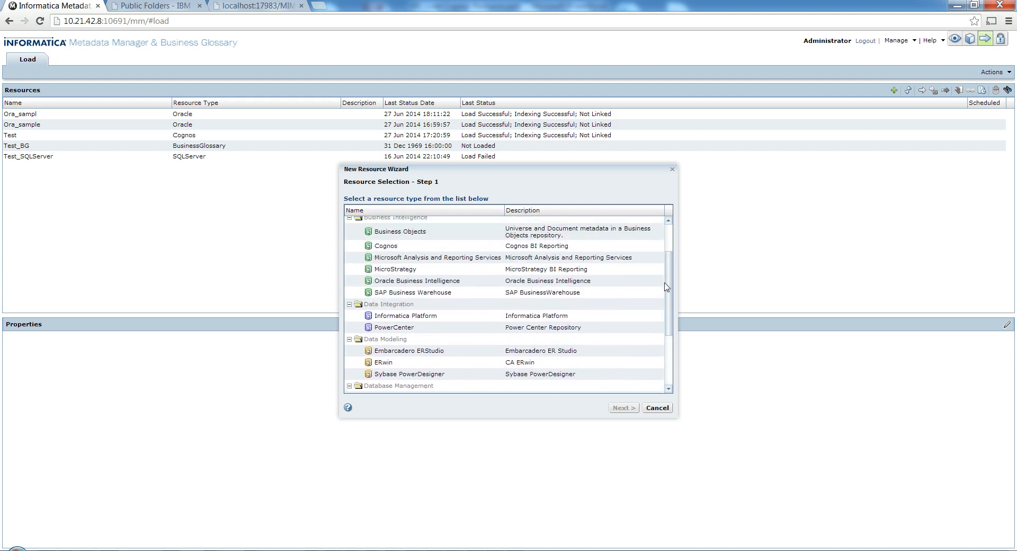
pyautogui.click(385, 246)
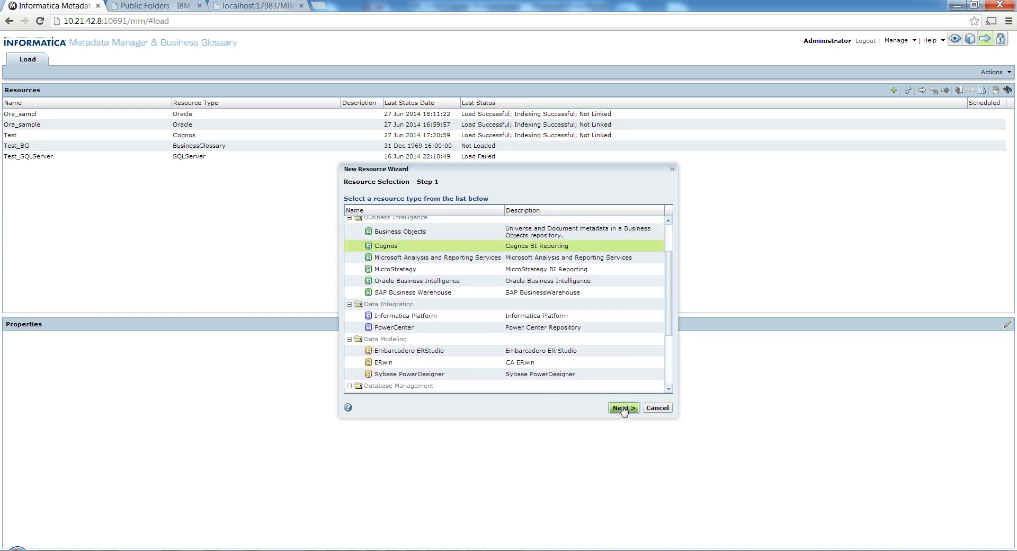
# Step: Name the new Cognos resource test_cognos and proceed to its connection configuration
pyautogui.click(622, 408)
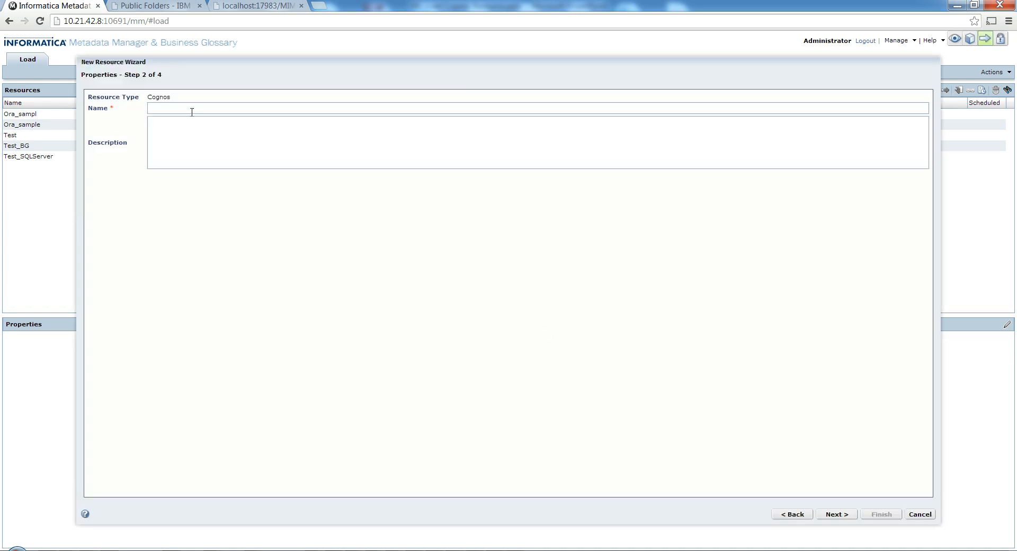
pyautogui.write('test_')
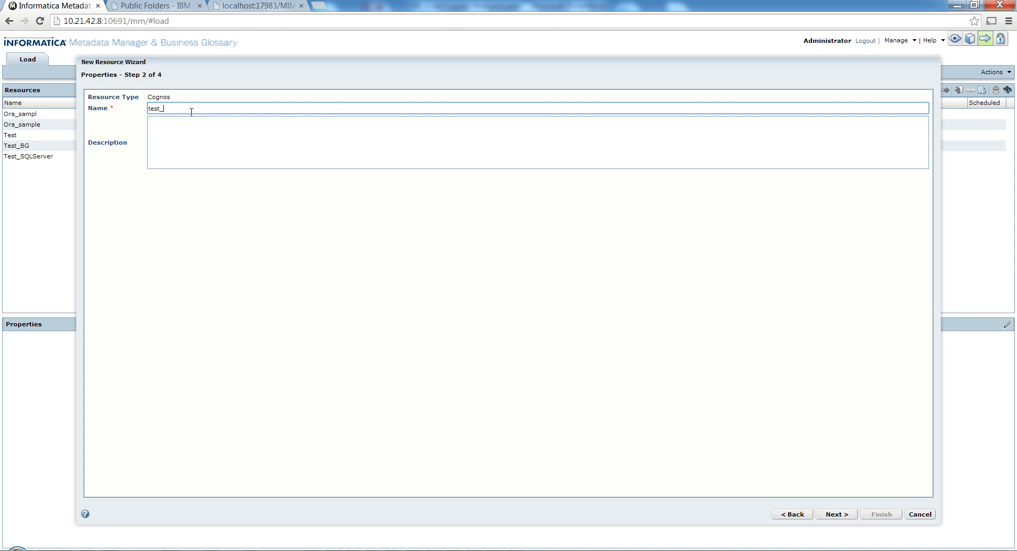
pyautogui.write('cognos')
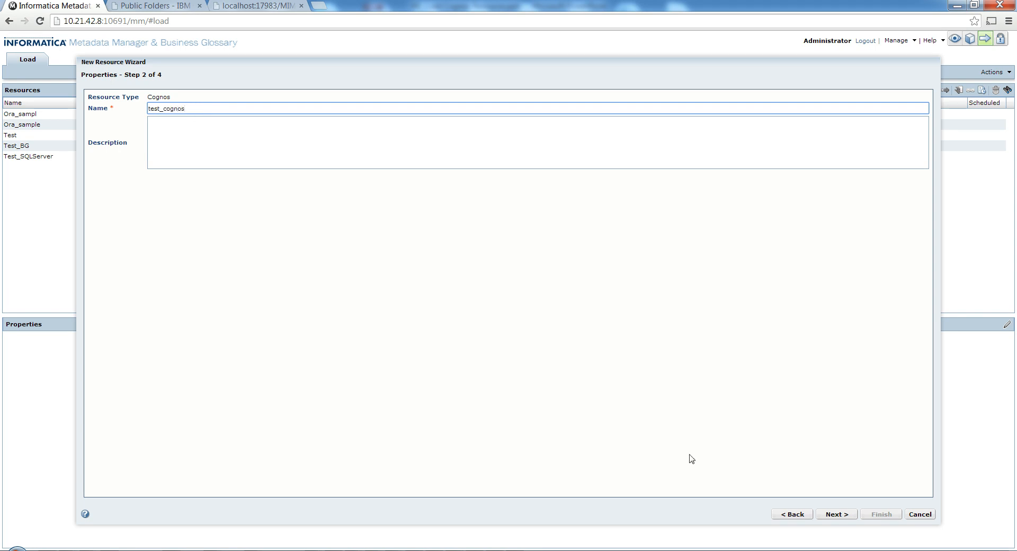
pyautogui.click(836, 514)
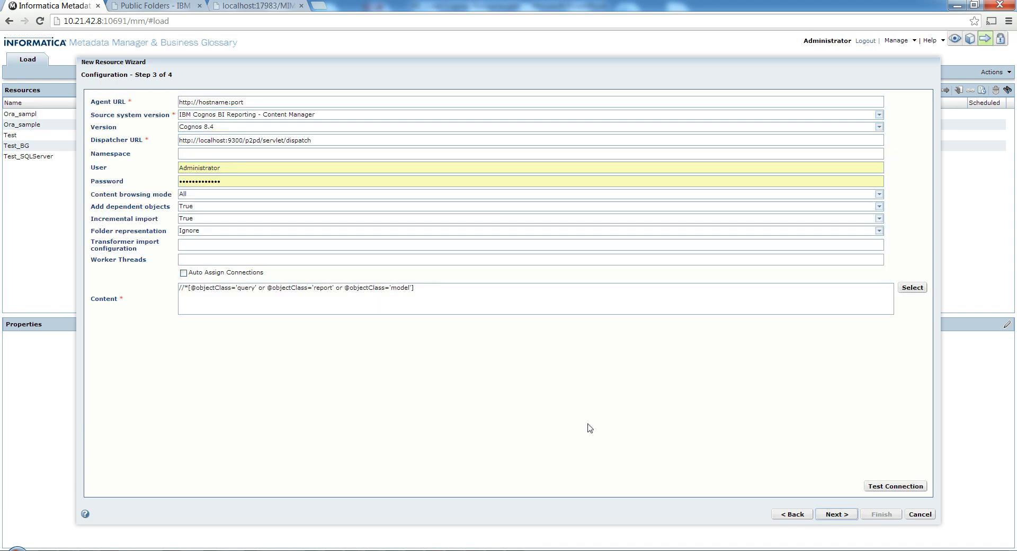
pyautogui.moveTo(143, 102)
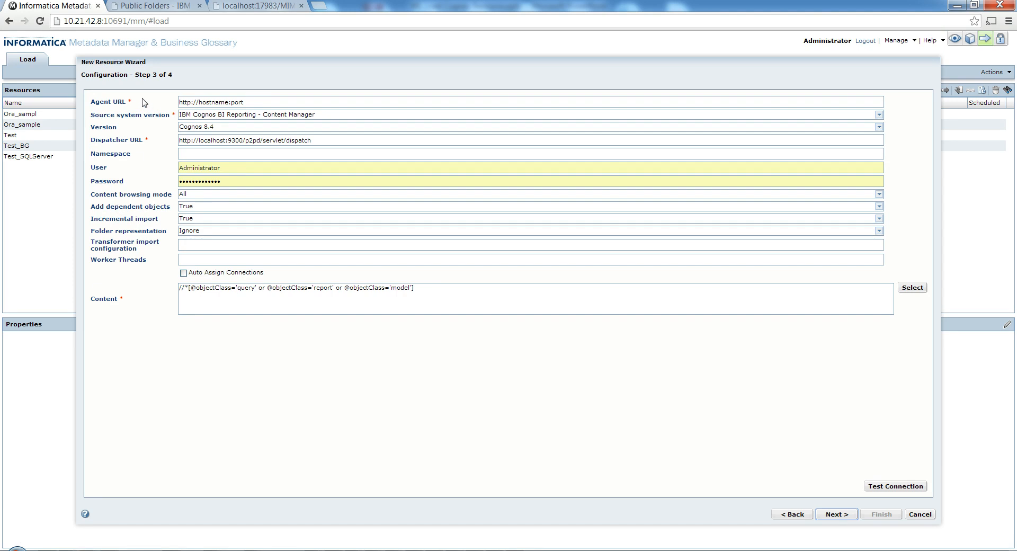
pyautogui.moveTo(131, 110)
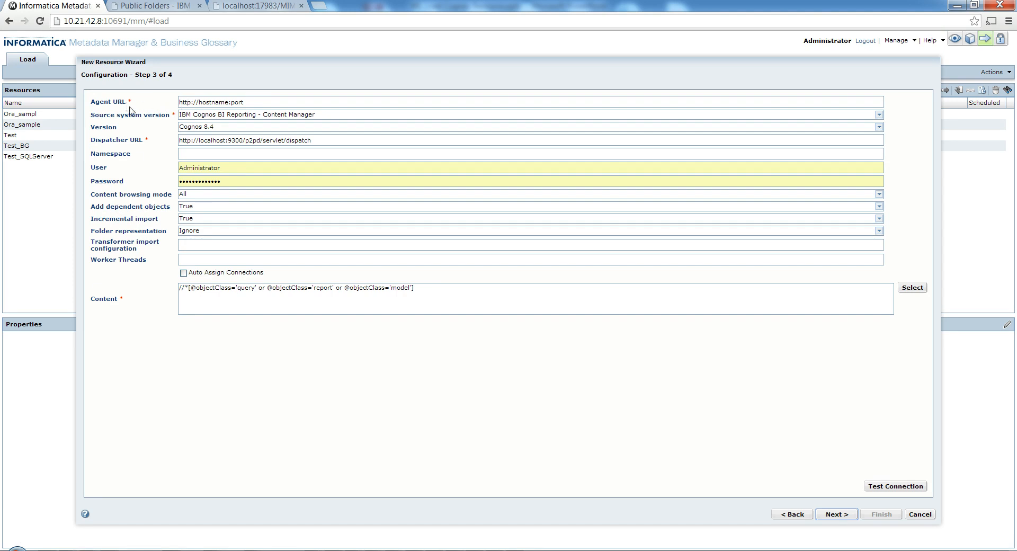
pyautogui.moveTo(146, 146)
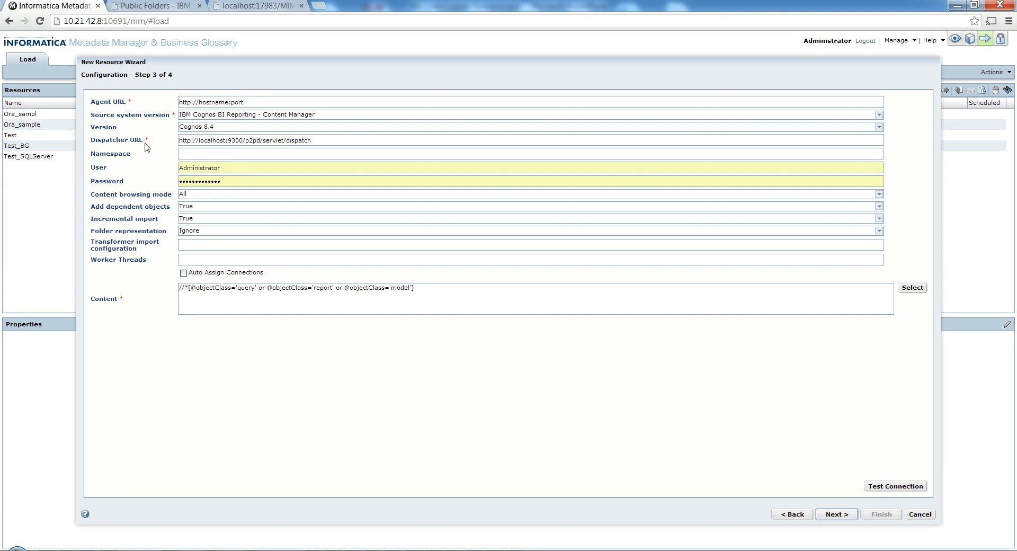
pyautogui.moveTo(191, 214)
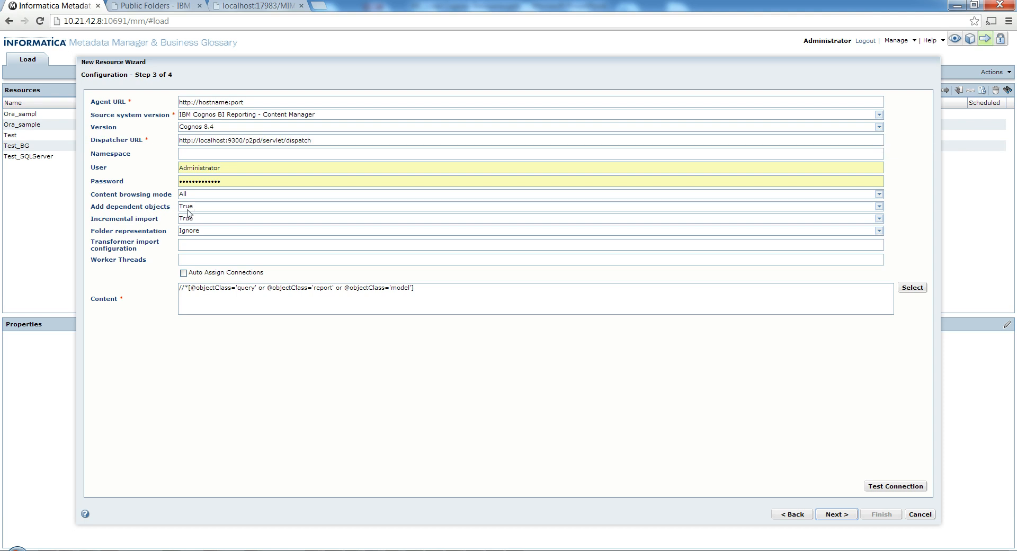
pyautogui.moveTo(155, 175)
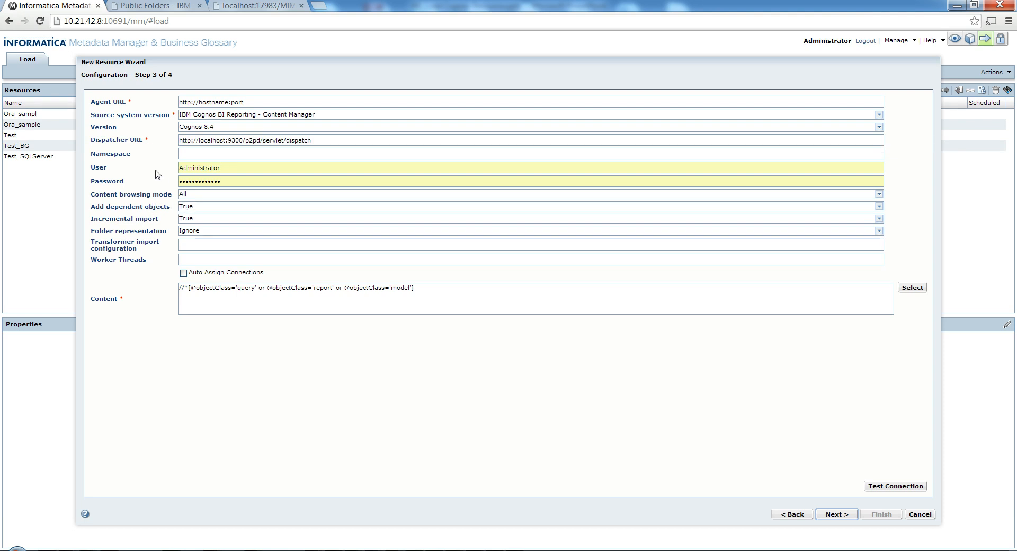
pyautogui.moveTo(193, 205)
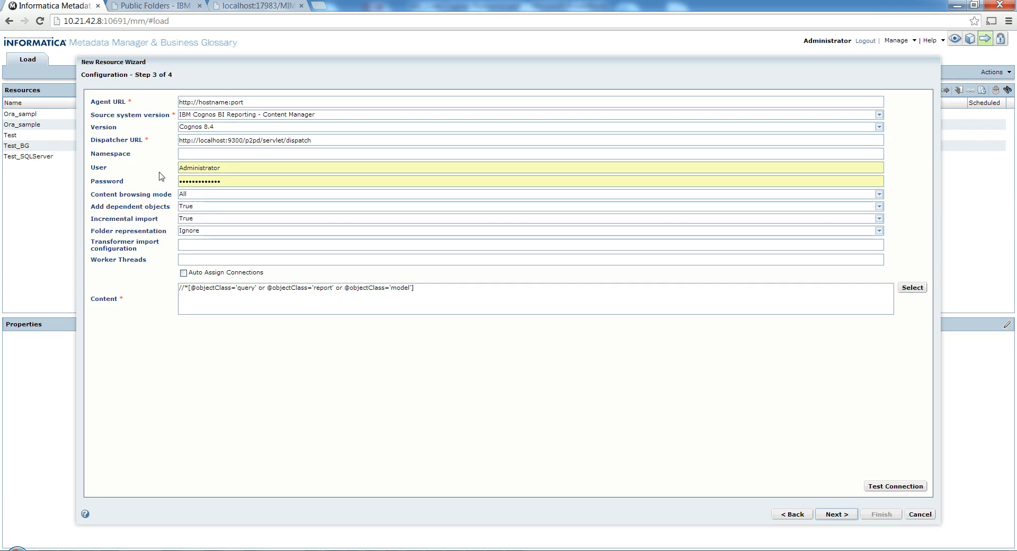
pyautogui.moveTo(9, 549)
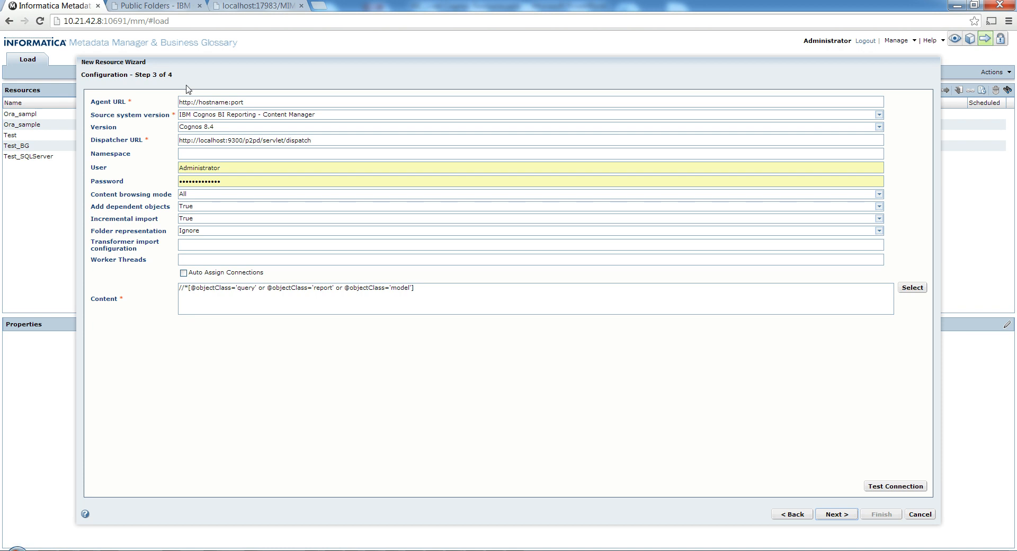
pyautogui.moveTo(201, 130)
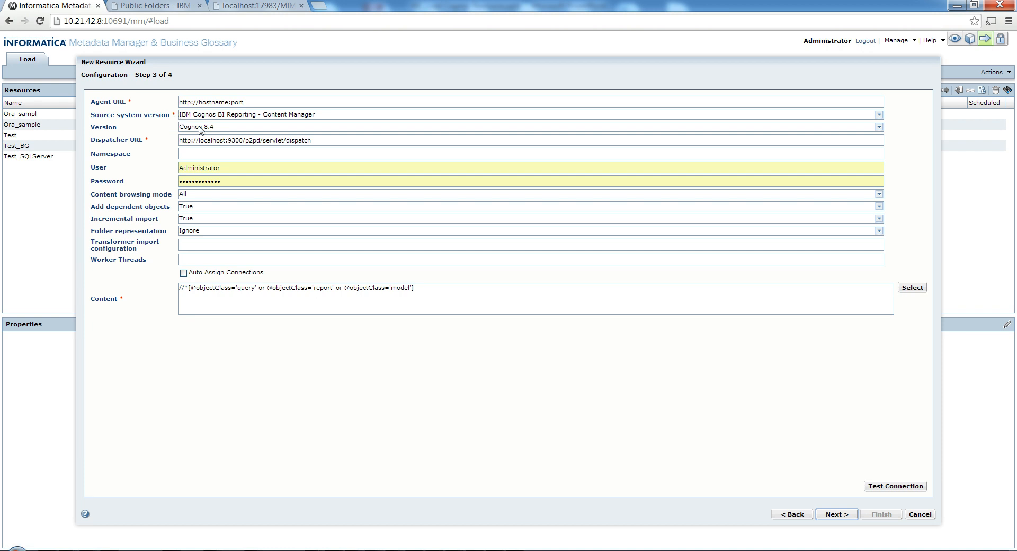
# Step: Set the source version to Cognos 10.x
pyautogui.click(879, 126)
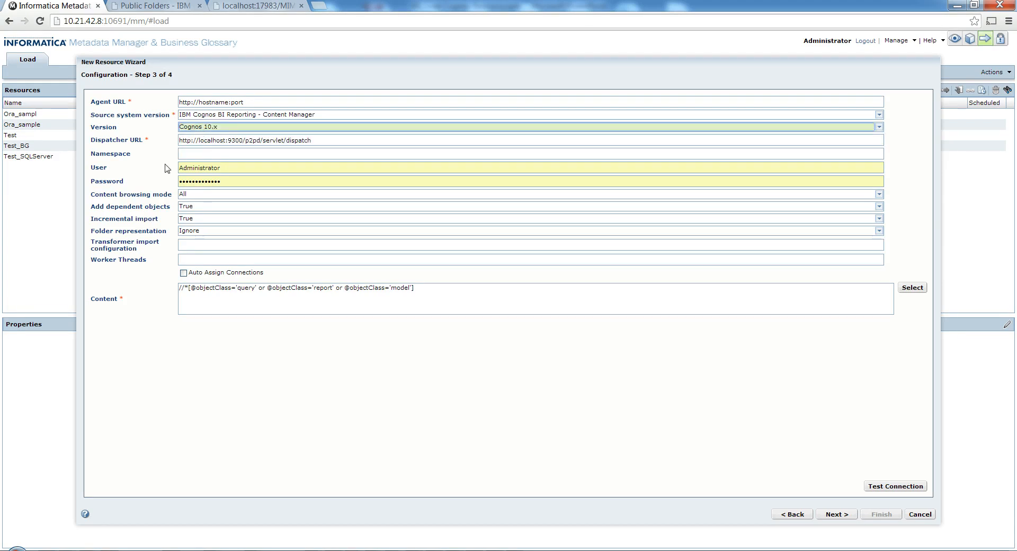
pyautogui.moveTo(46, 212)
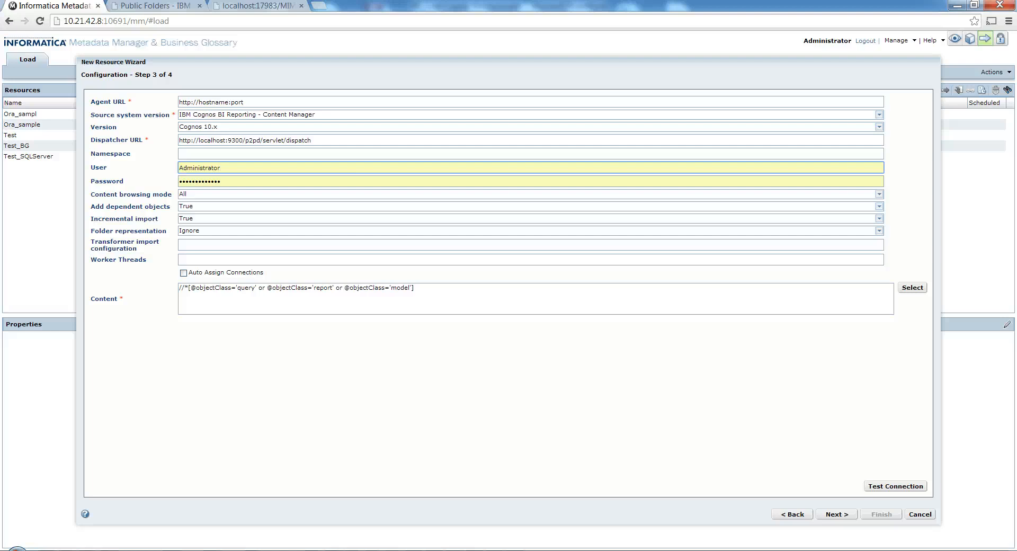
# Step: Clear the prefilled User and Password credentials
pyautogui.click(530, 167)
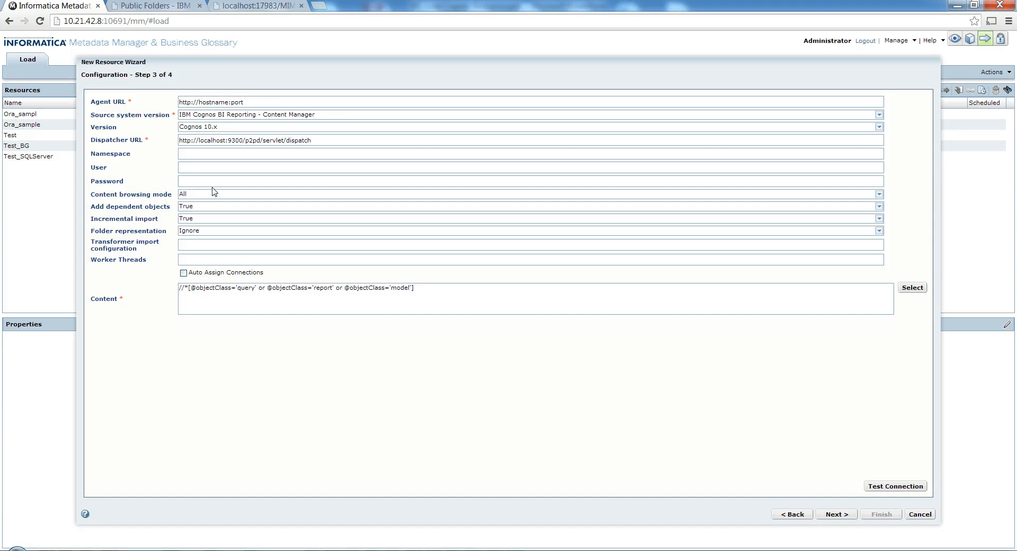
pyautogui.moveTo(211, 205)
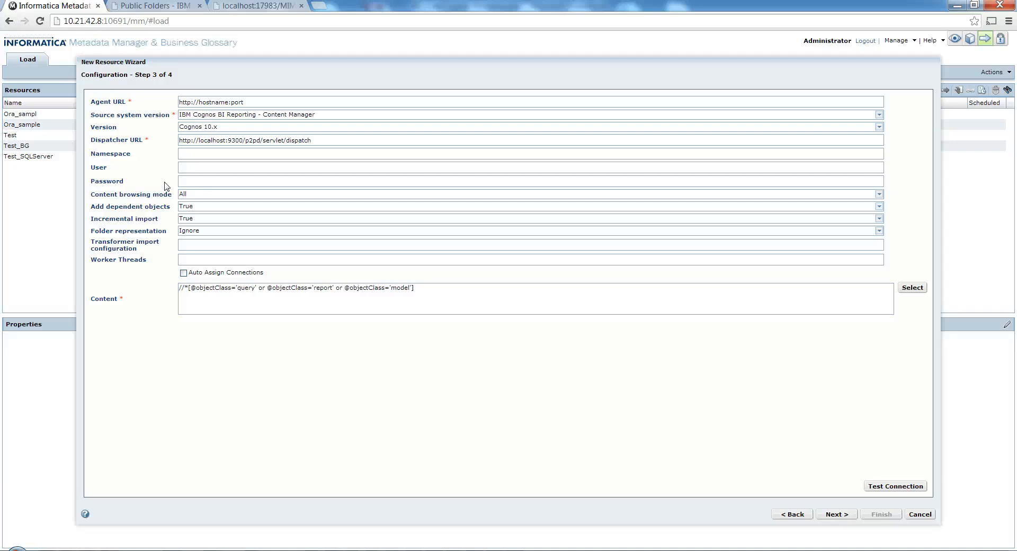
pyautogui.moveTo(106, 217)
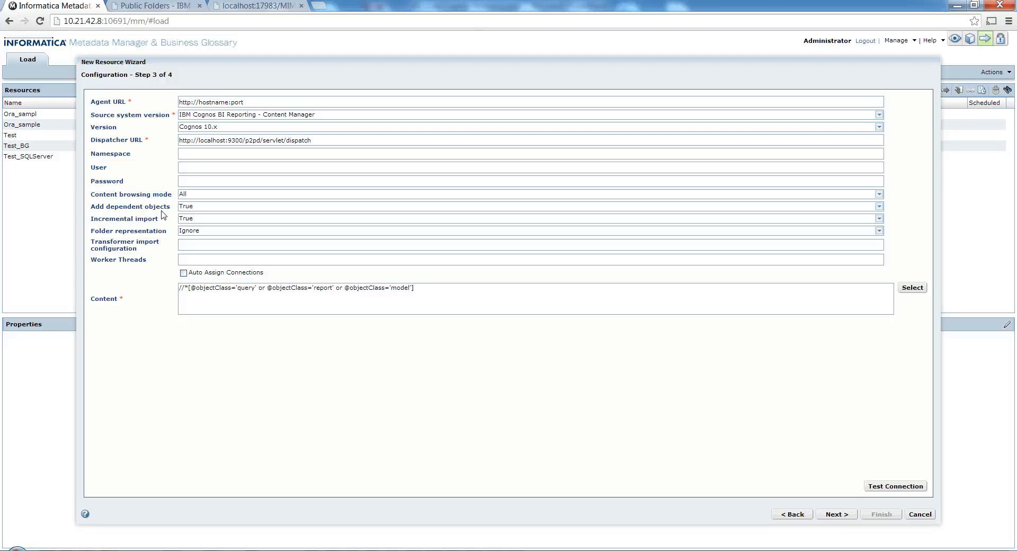
pyautogui.moveTo(200, 200)
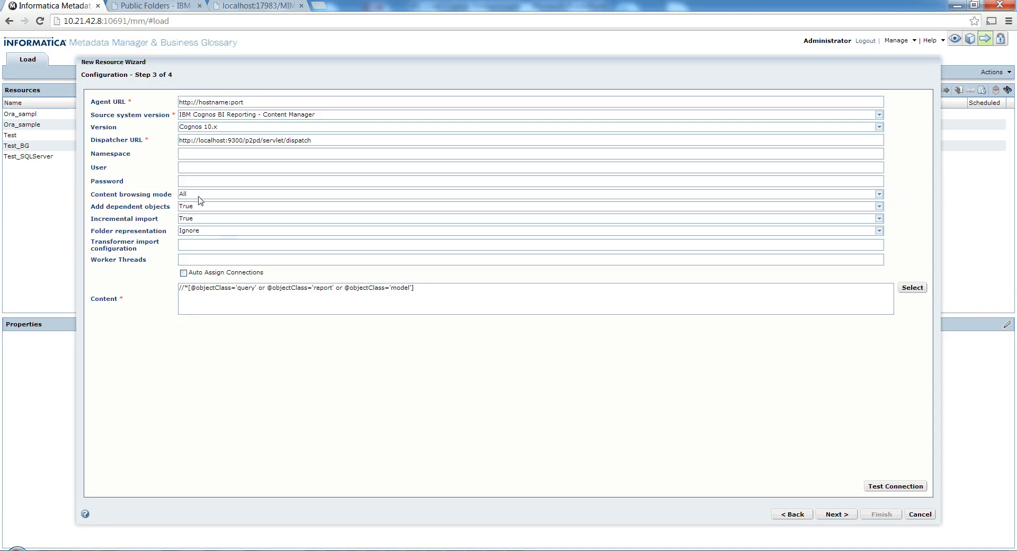
# Step: Show the content browsing mode choices: Packages only, Connections only, All
pyautogui.click(879, 194)
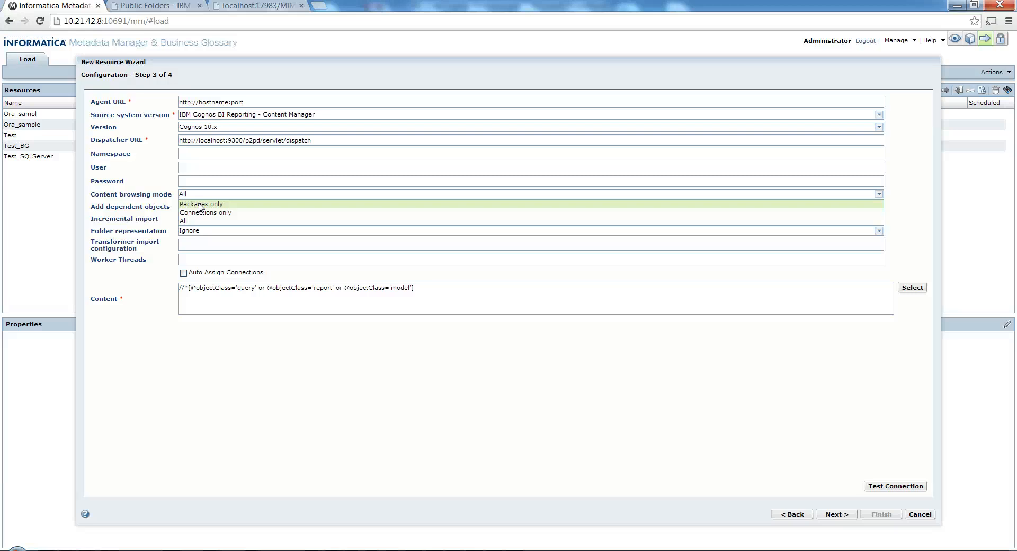
pyautogui.moveTo(205, 212)
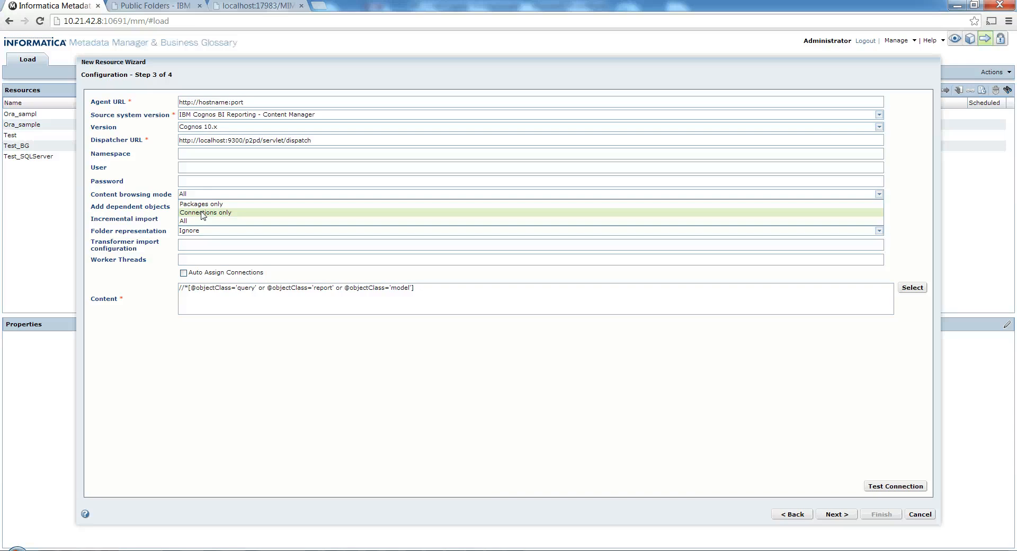
pyautogui.moveTo(203, 220)
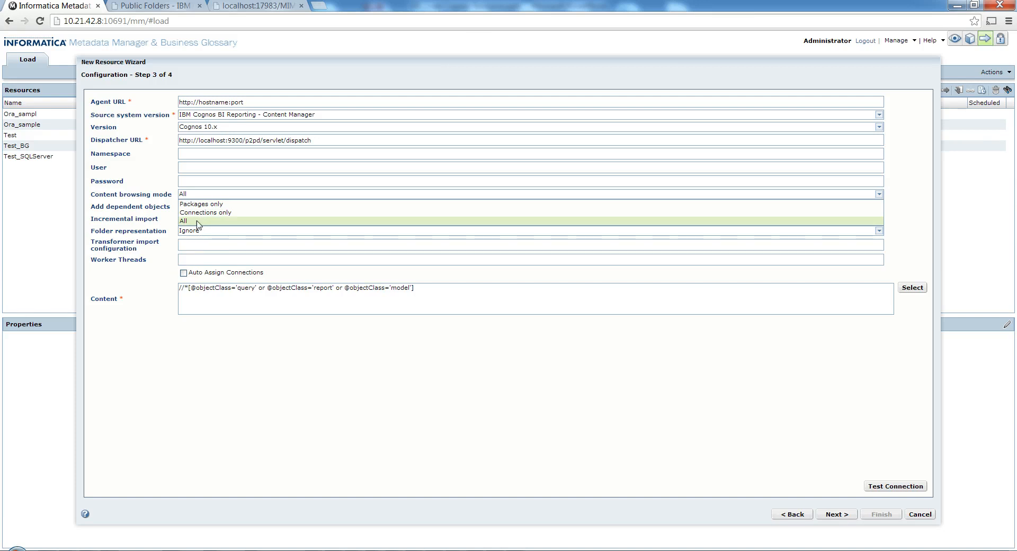
# Step: Keep All as content browsing mode and review the Add dependent objects choices
pyautogui.click(184, 220)
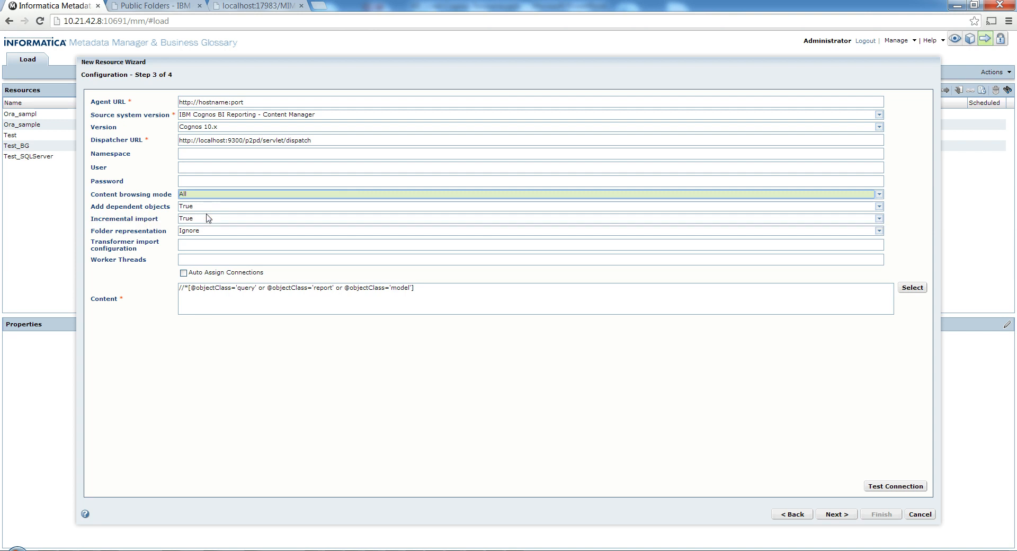
pyautogui.moveTo(207, 222)
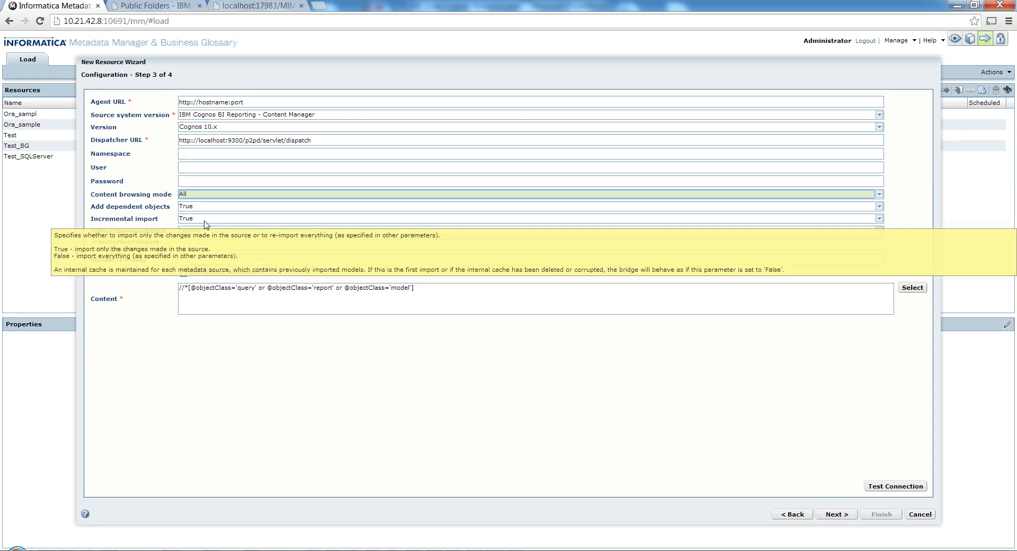
pyautogui.click(877, 218)
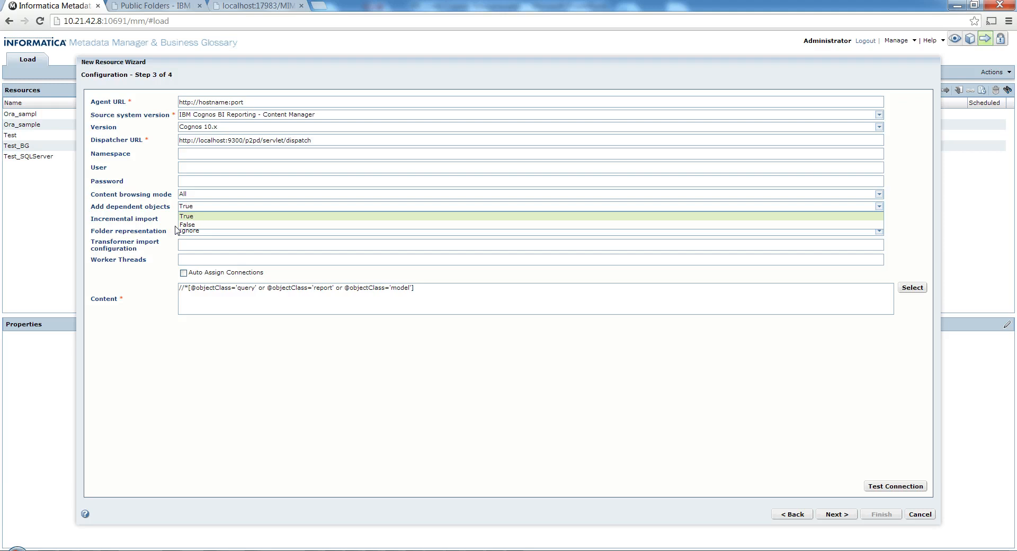
pyautogui.moveTo(166, 303)
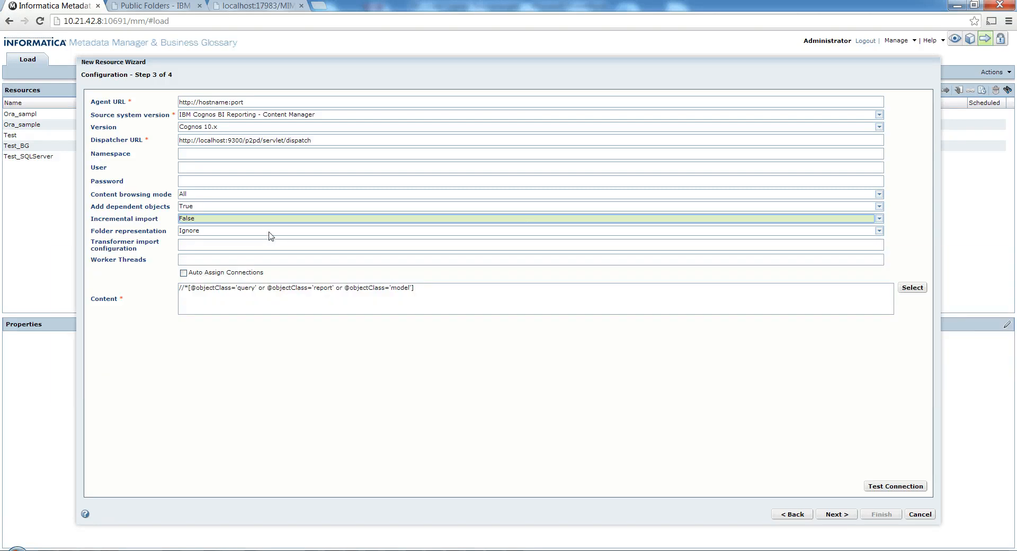
pyautogui.click(880, 230)
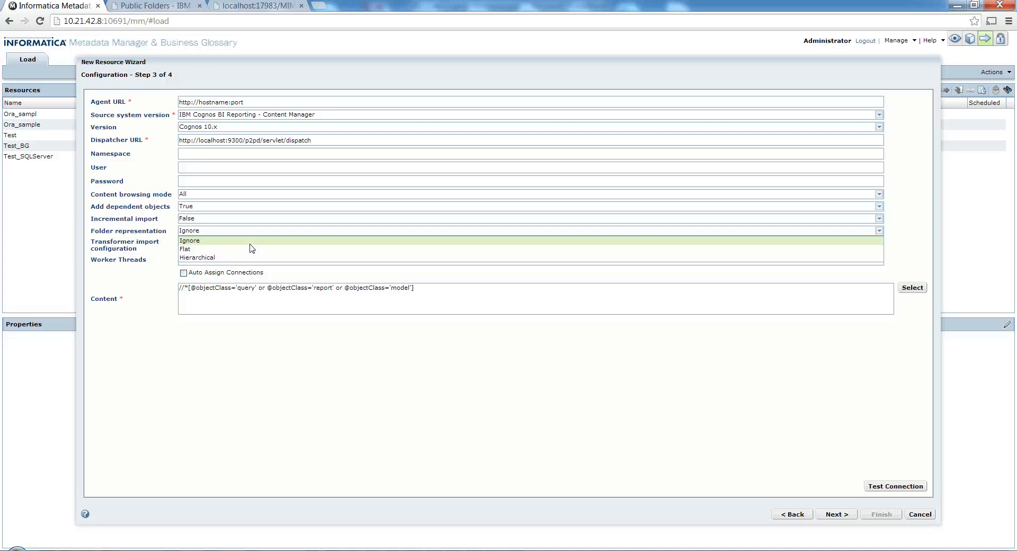
pyautogui.moveTo(252, 249)
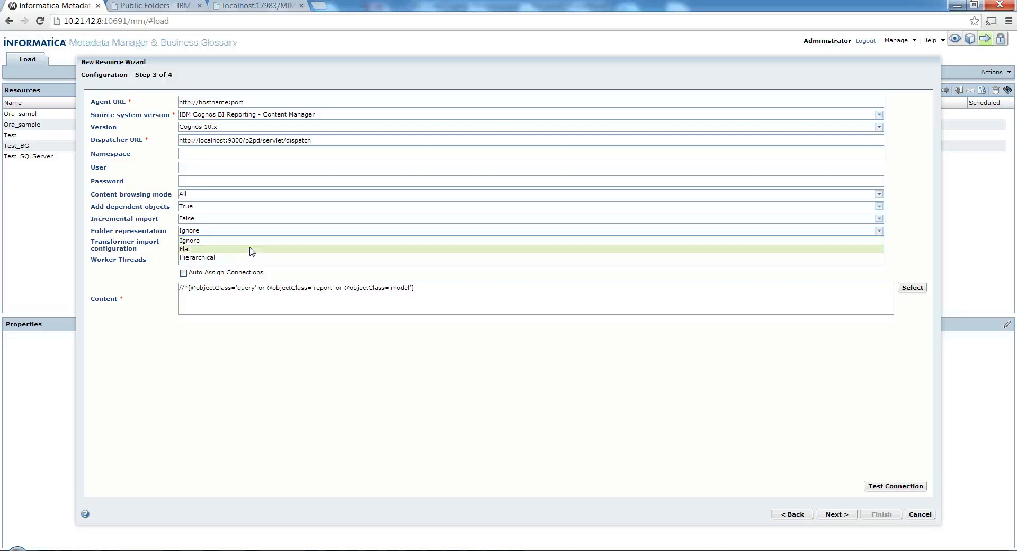
pyautogui.moveTo(246, 257)
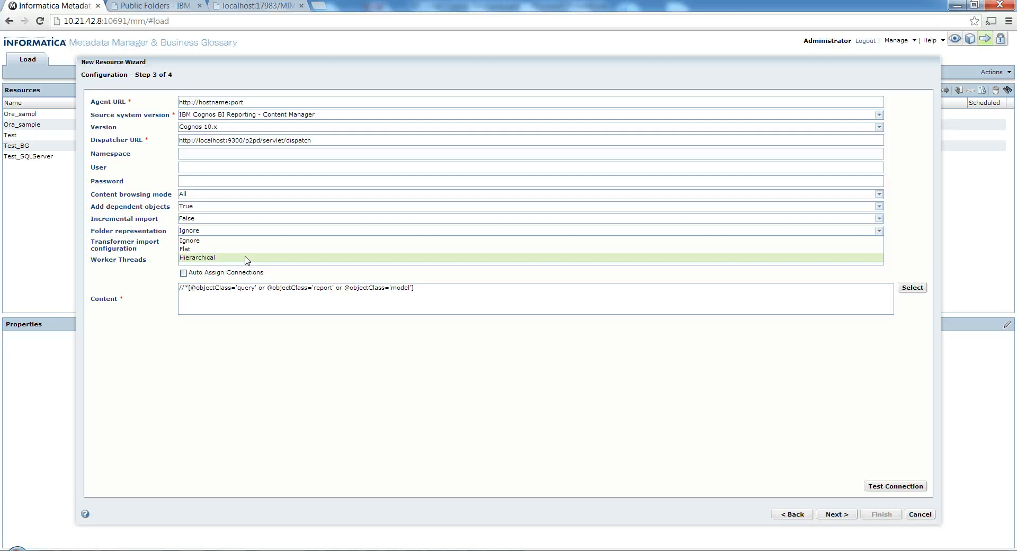
pyautogui.moveTo(236, 253)
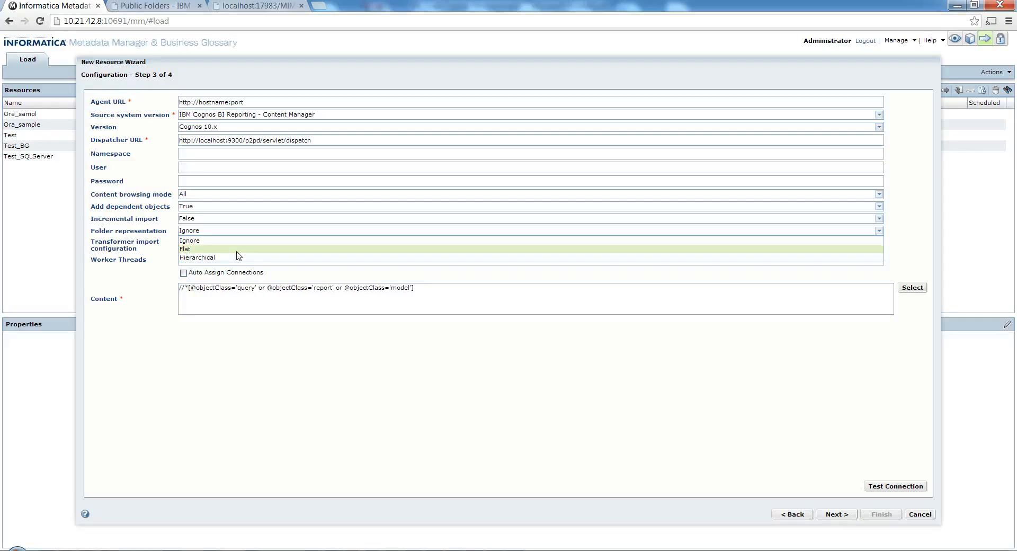
# Step: Keep Ignore as the folder representation
pyautogui.click(189, 241)
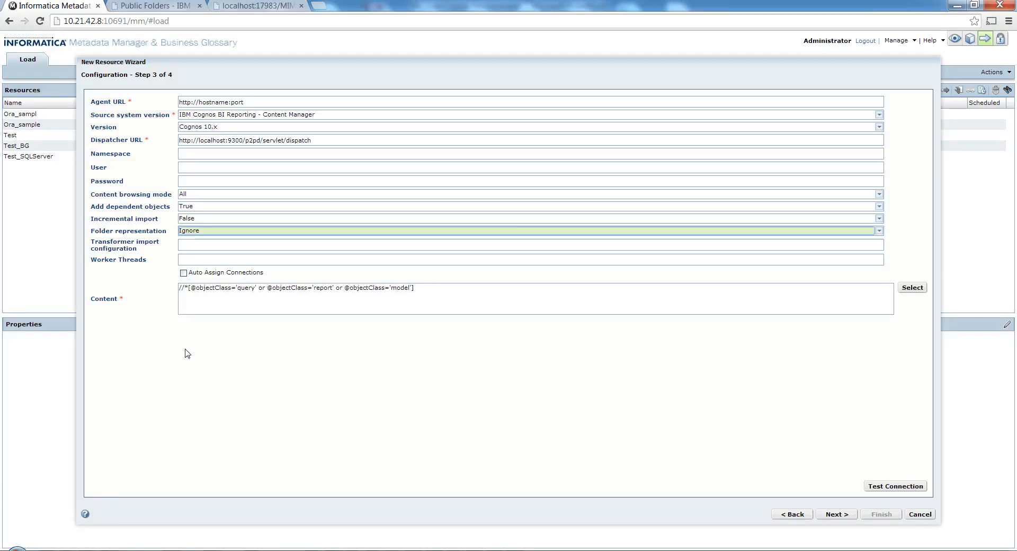
pyautogui.moveTo(153, 424)
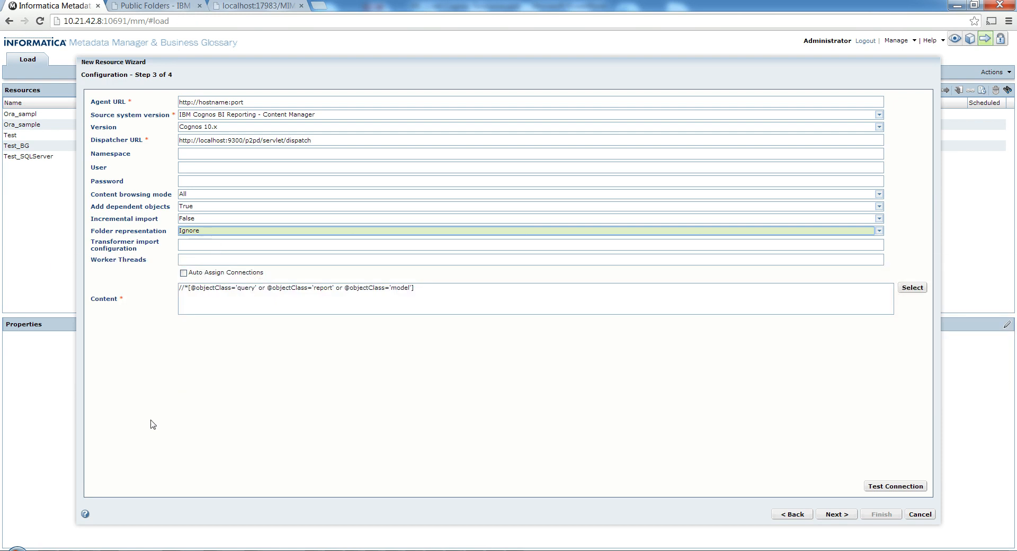
pyautogui.moveTo(143, 428)
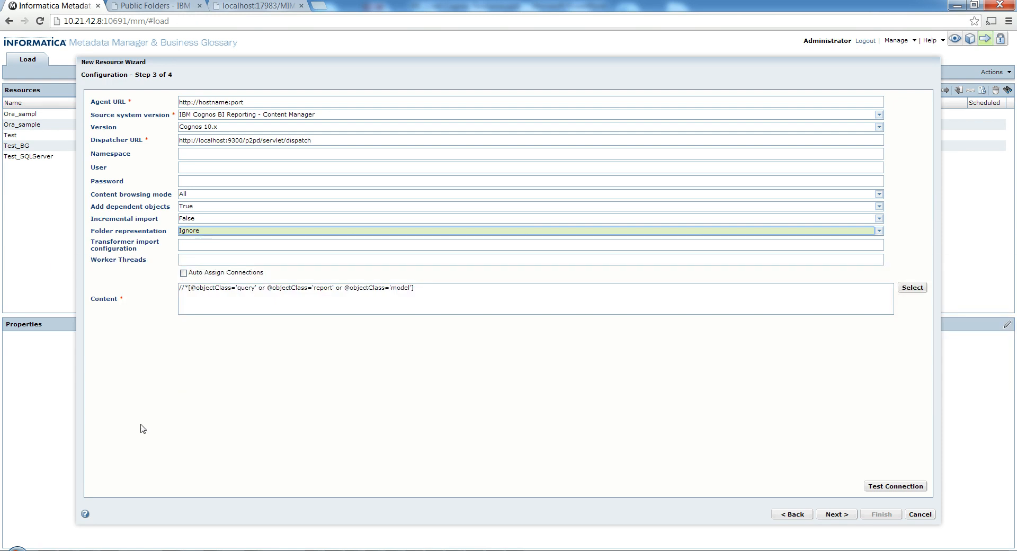
pyautogui.moveTo(106, 485)
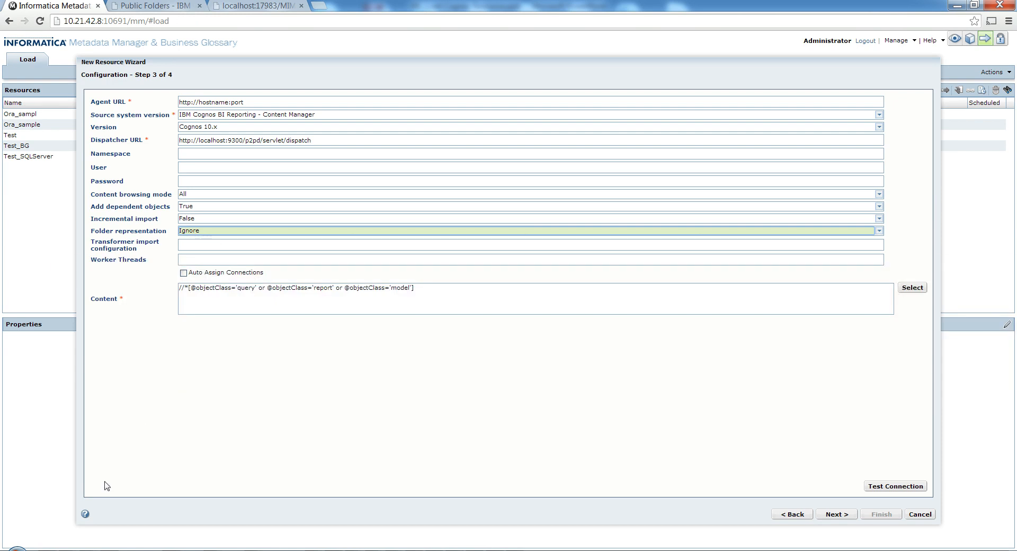
pyautogui.moveTo(149, 398)
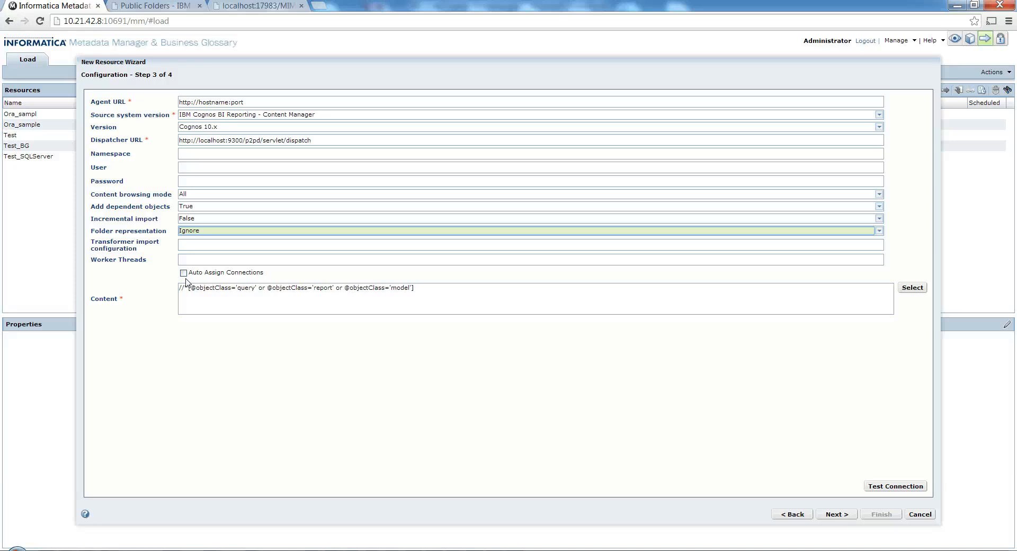
# Step: Turn on Auto Assign Connections for the new Cognos resource
pyautogui.click(184, 273)
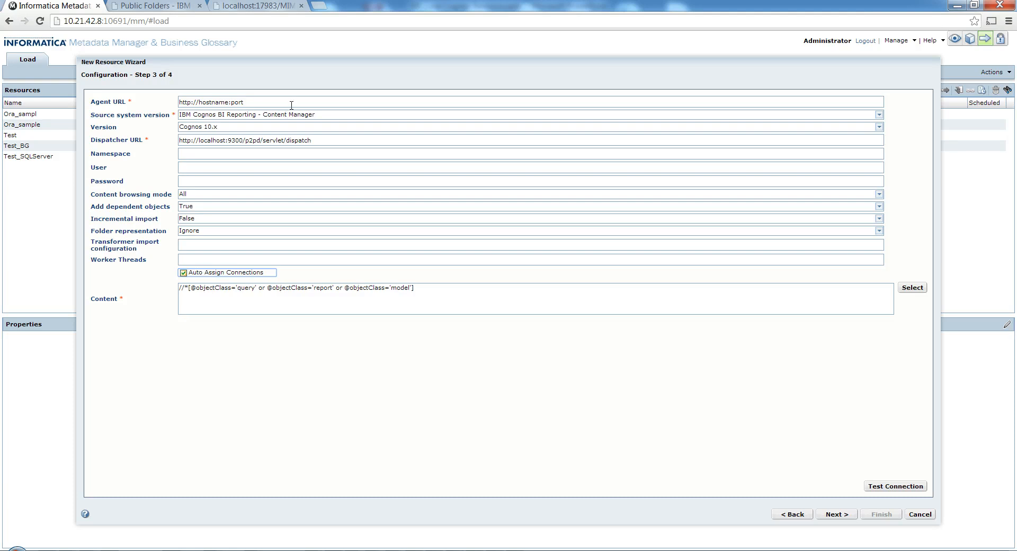
pyautogui.moveTo(721, 343)
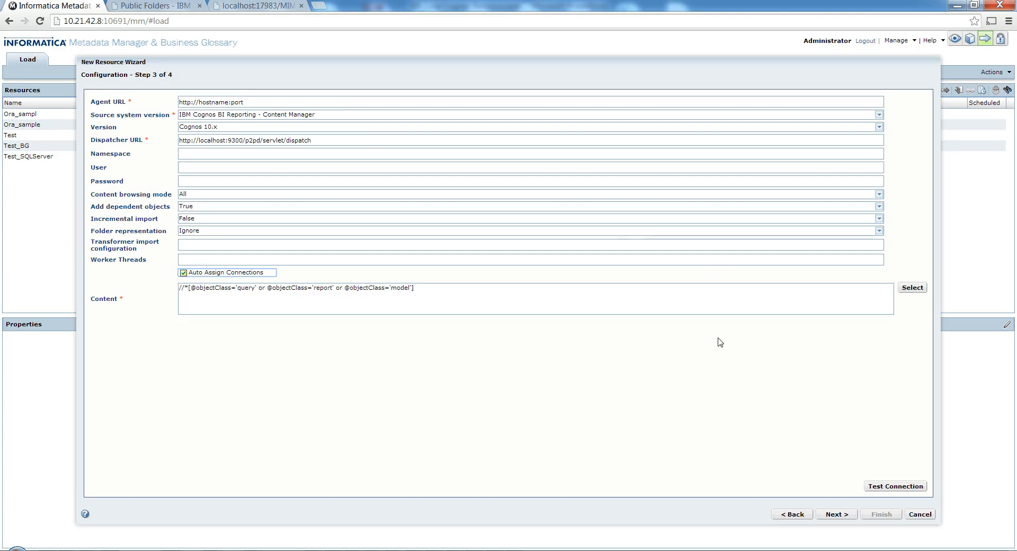
pyautogui.moveTo(687, 348)
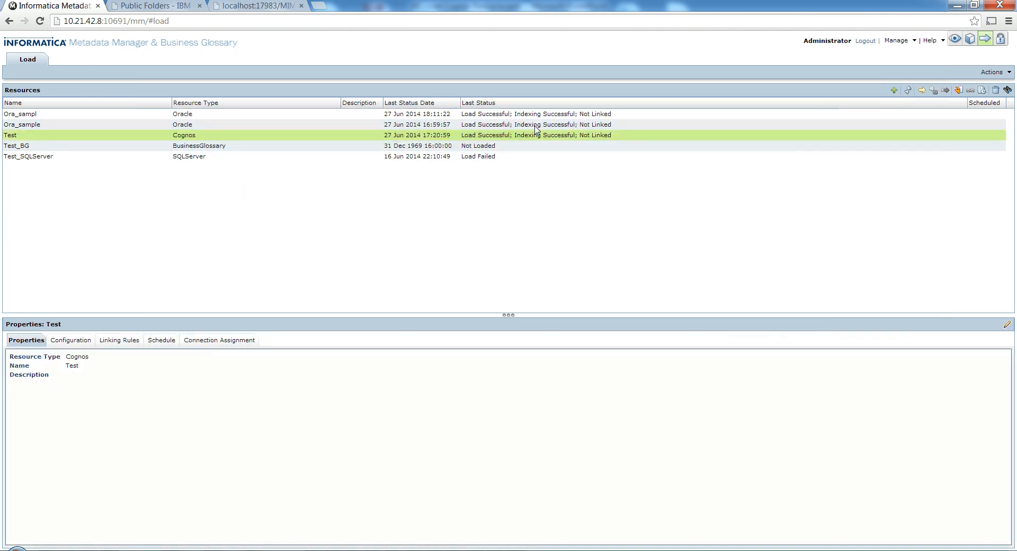
# Step: Edit the Test resource via Actions and show its Configuration settings with the HR-Gold content path
pyautogui.click(992, 71)
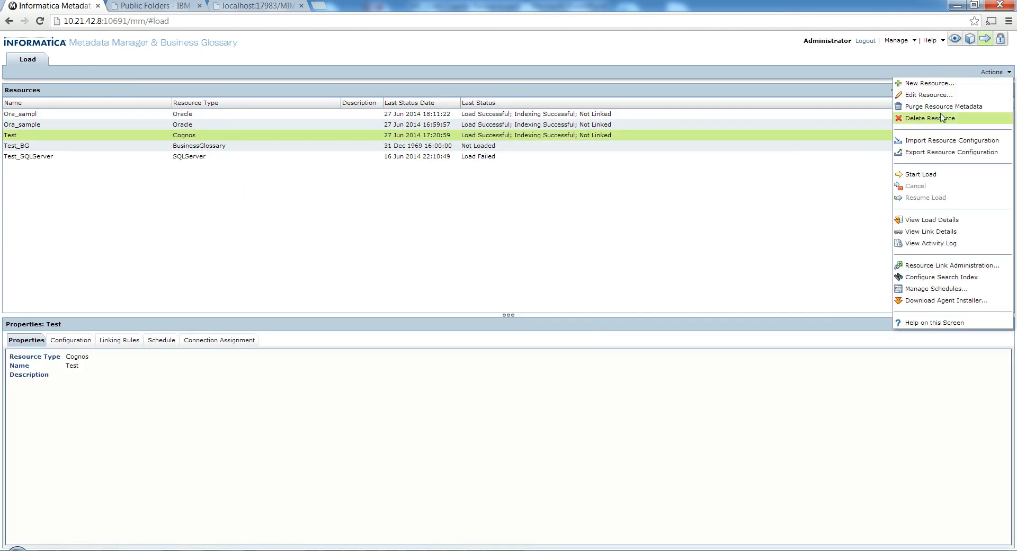
pyautogui.click(929, 95)
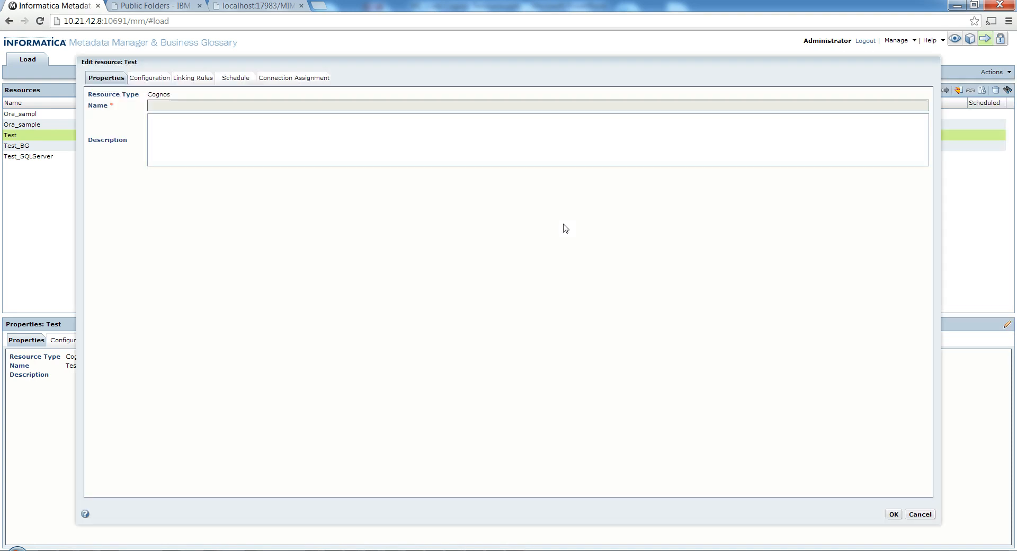
pyautogui.click(151, 78)
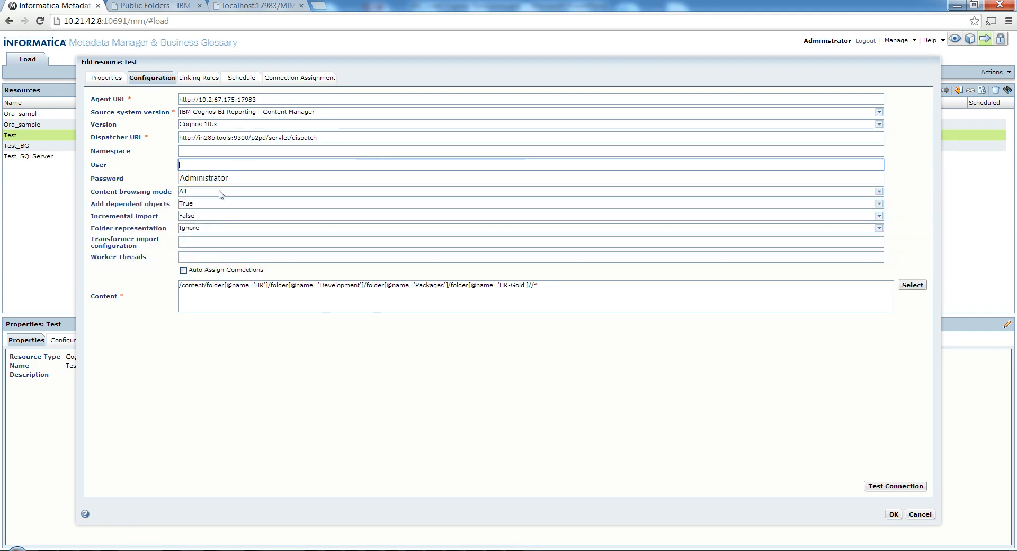
pyautogui.moveTo(151, 213)
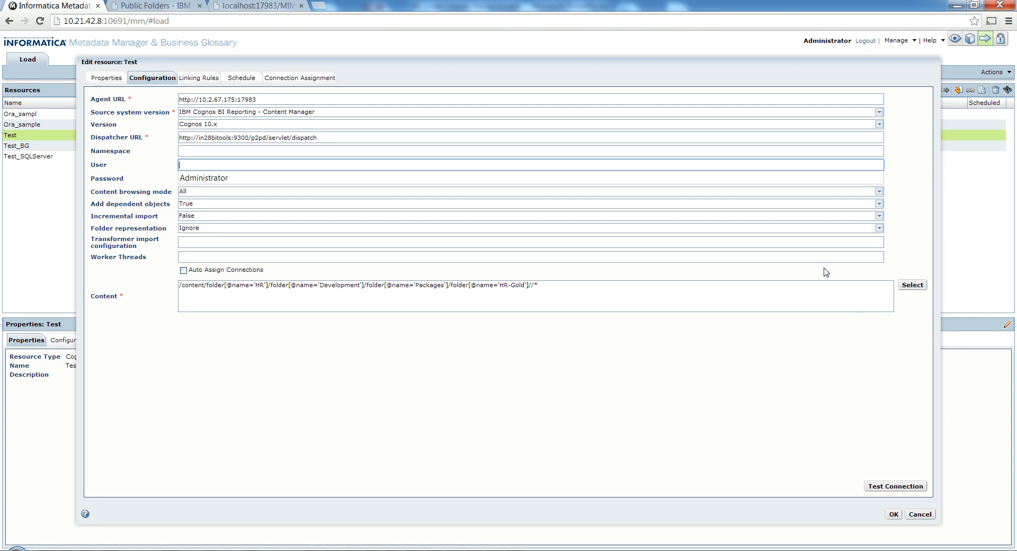
# Step: Limit Test_Cognos content to Public Folders > HR > Development > Packages > HR-Gold and confirm
pyautogui.click(912, 284)
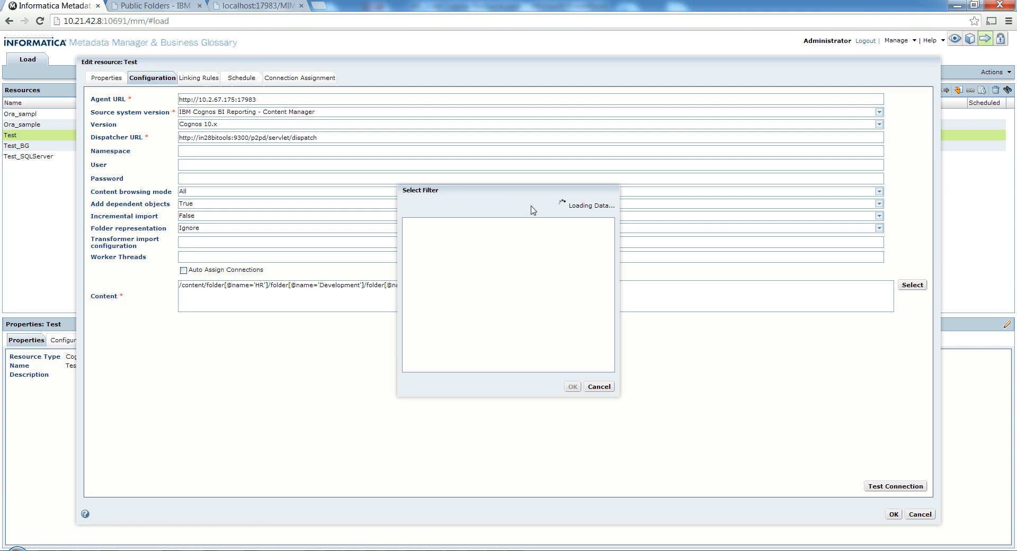
pyautogui.moveTo(976, 334)
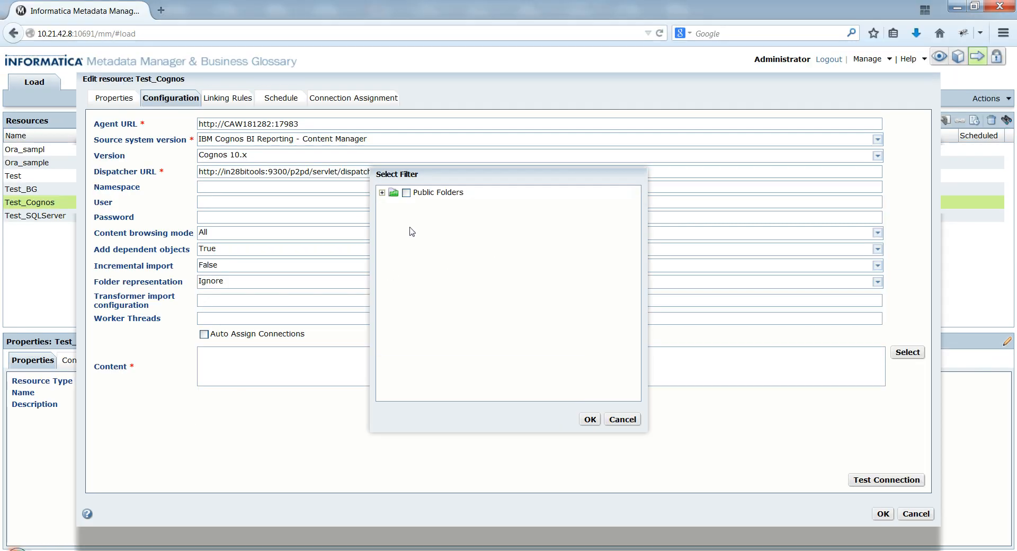
pyautogui.click(383, 192)
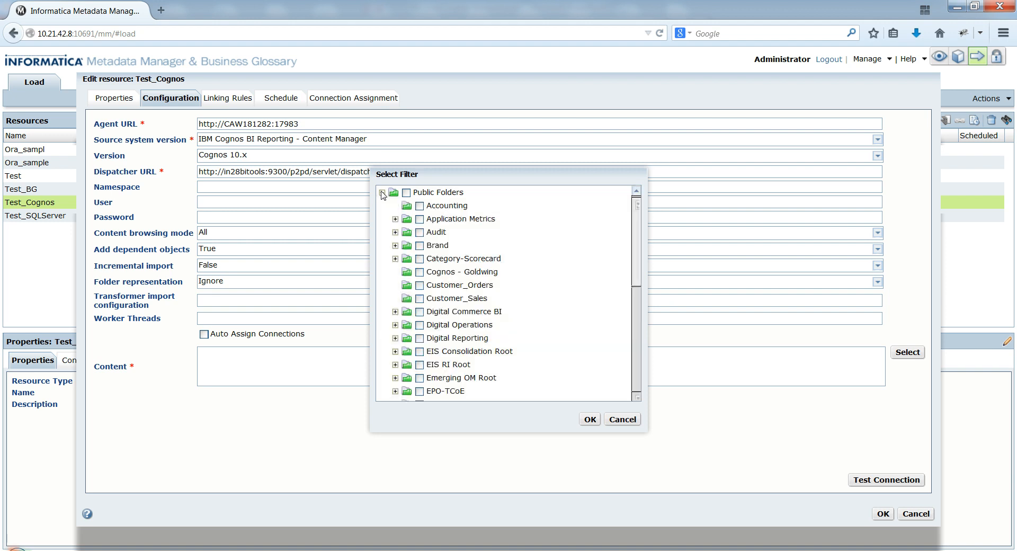
pyautogui.scroll(-3)
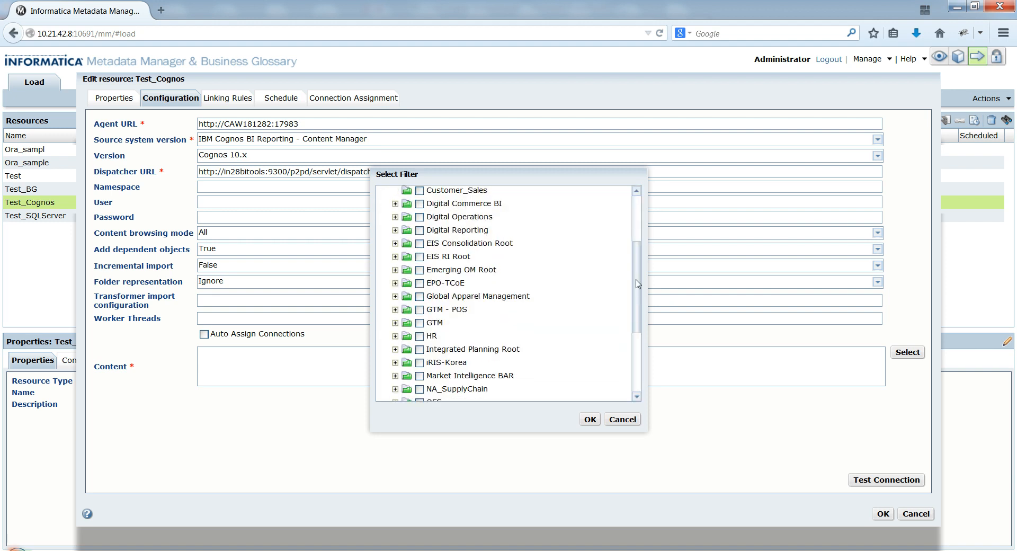
pyautogui.scroll(3)
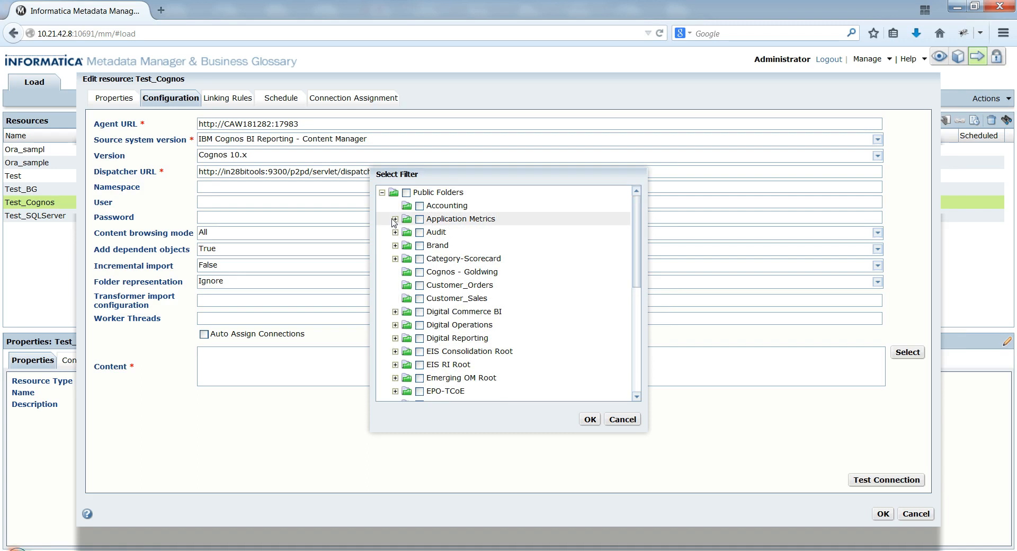
pyautogui.scroll(-3)
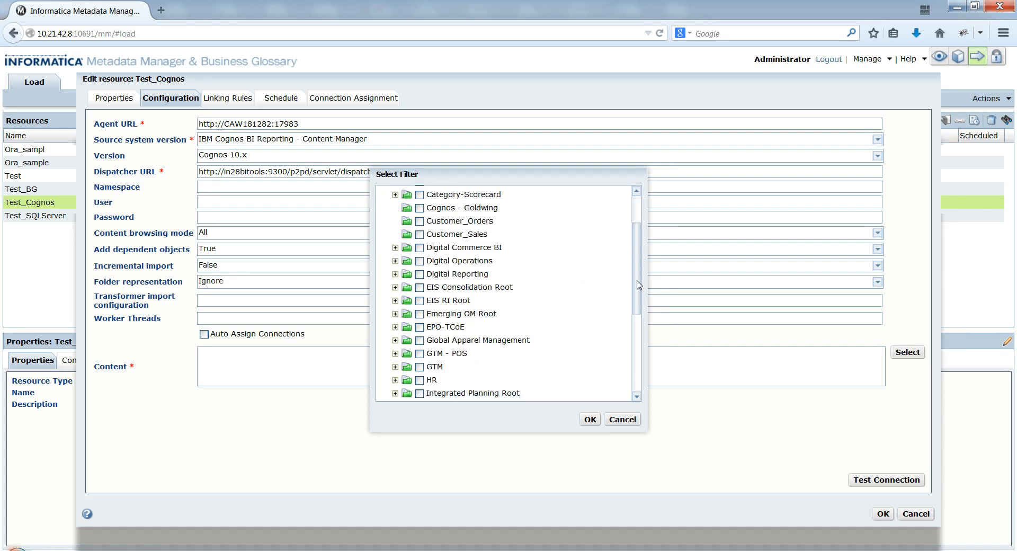
pyautogui.scroll(-3)
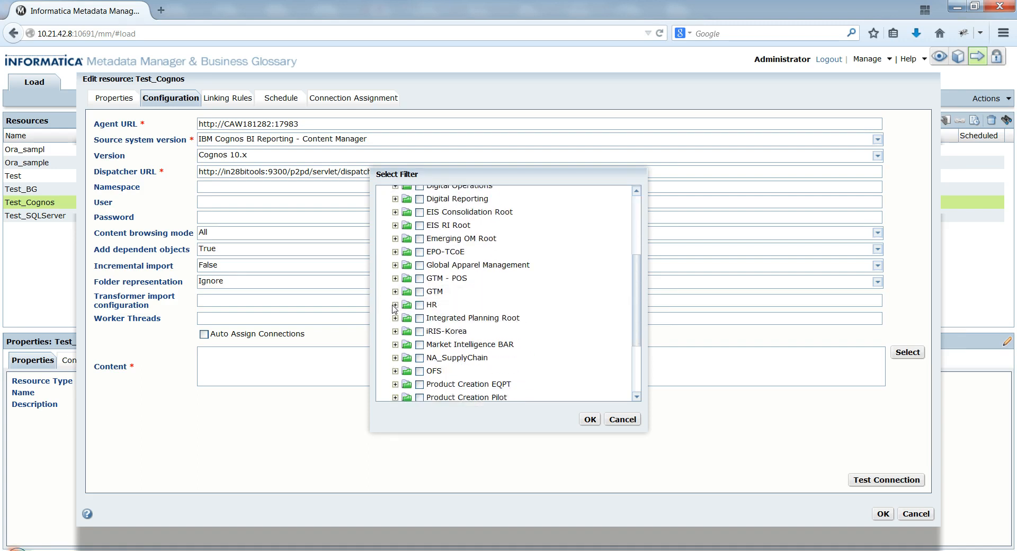
pyautogui.click(395, 305)
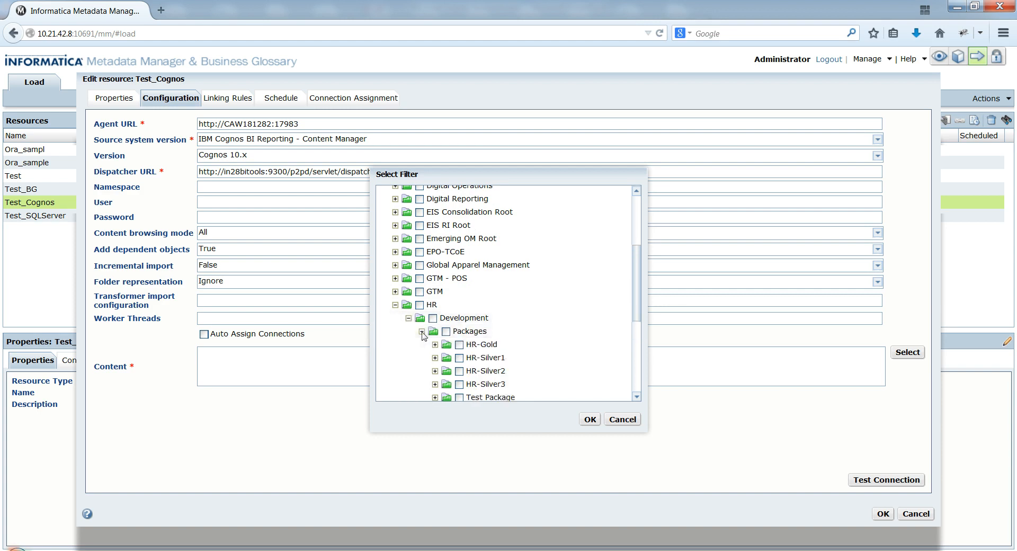
pyautogui.click(489, 357)
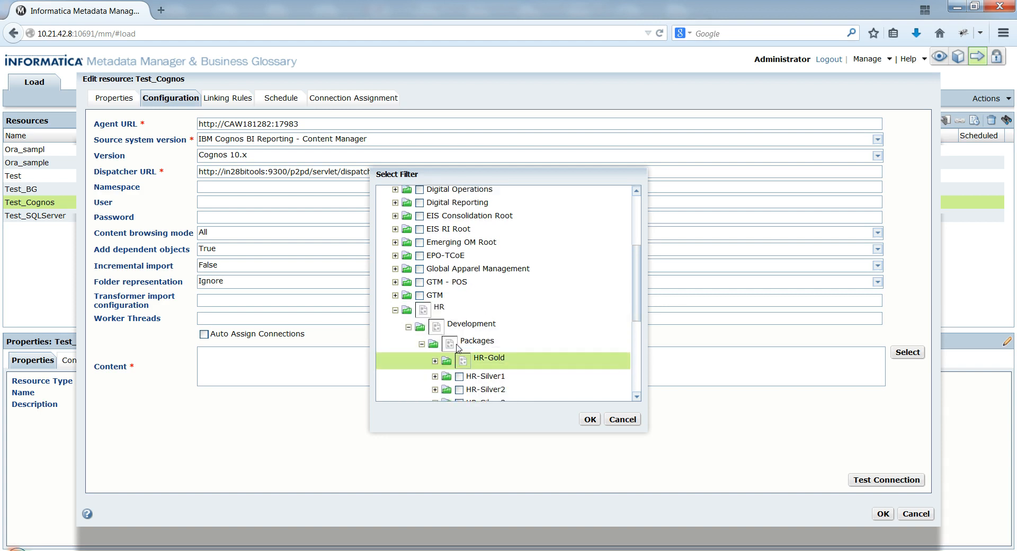
pyautogui.click(588, 419)
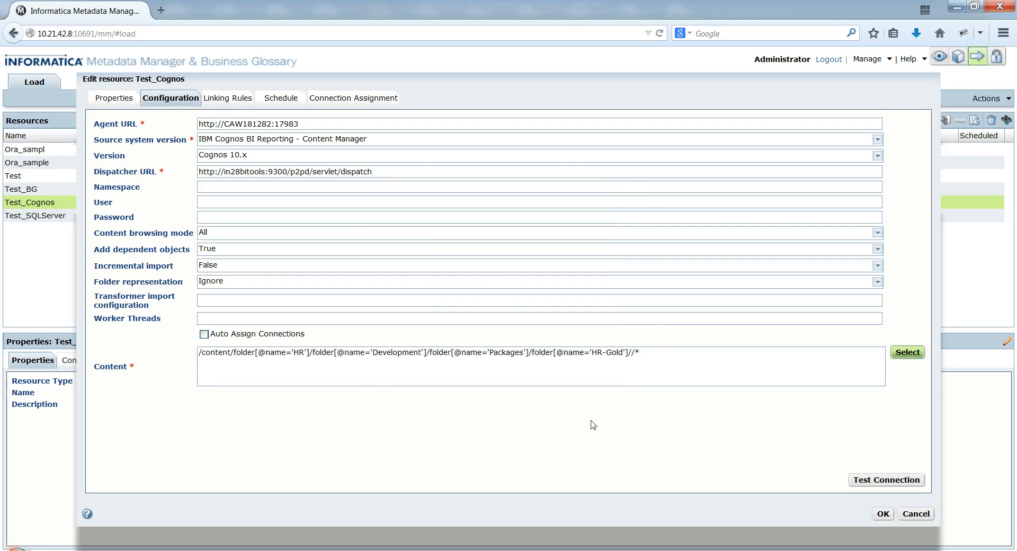
pyautogui.moveTo(846, 514)
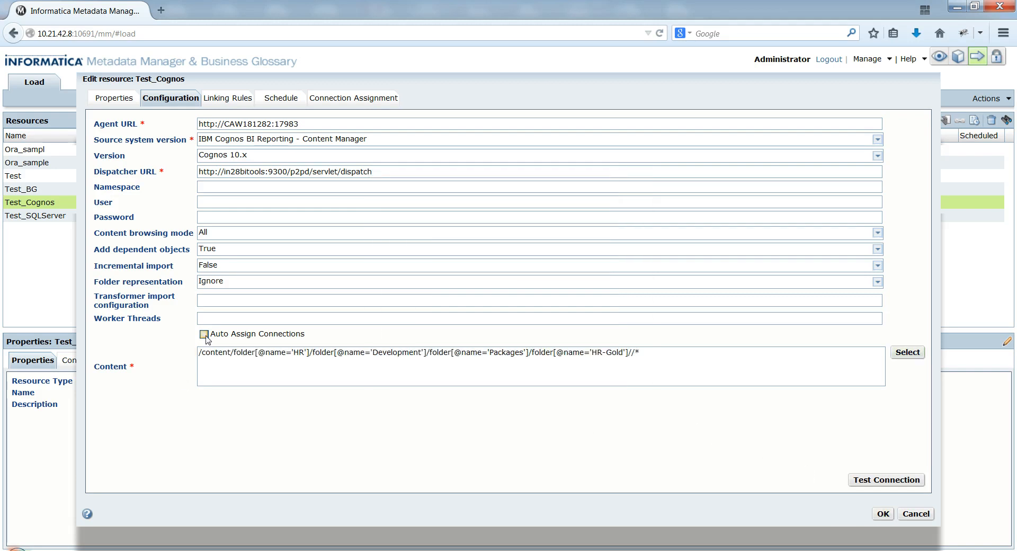
# Step: Save the Test_Cognos configuration so it appears in the resource list as Not Loaded
pyautogui.click(203, 334)
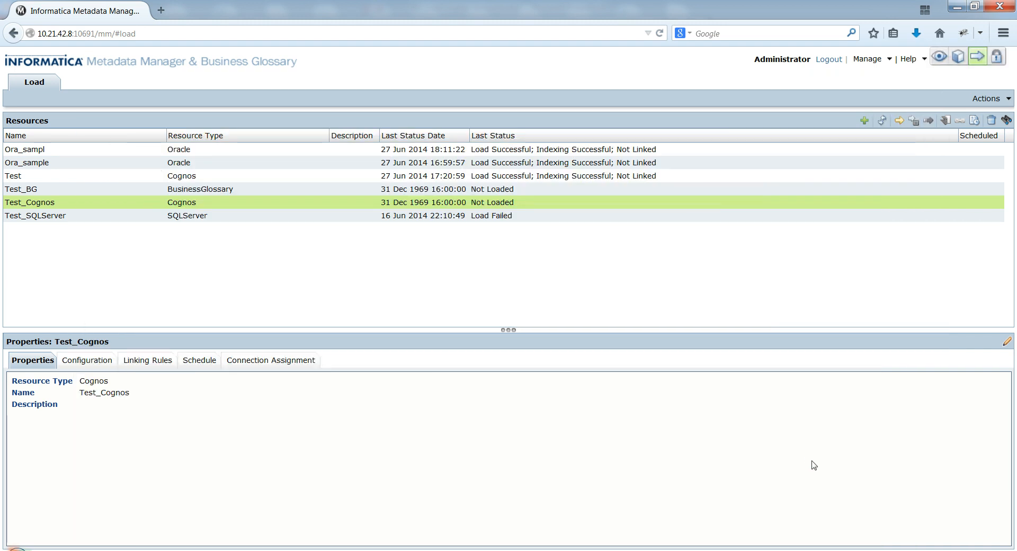
pyautogui.moveTo(966, 104)
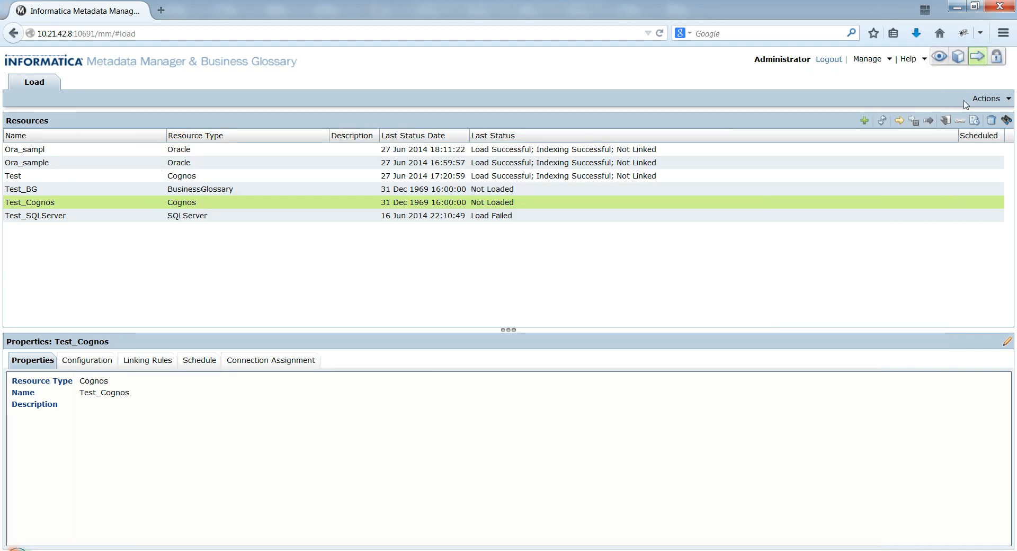
# Step: Bring up the resource actions while the Test_Cognos load request sits in the queue
pyautogui.click(928, 119)
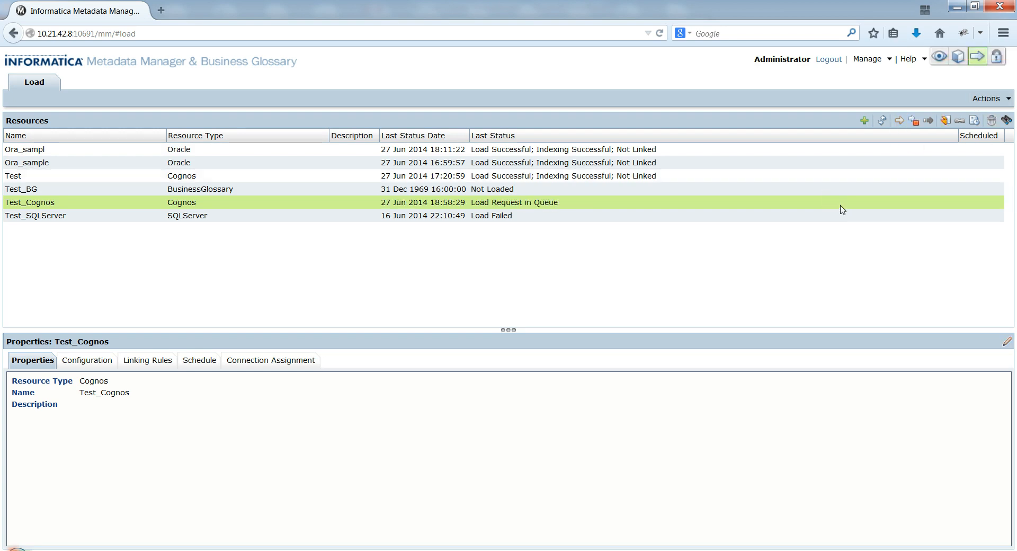
pyautogui.moveTo(662, 216)
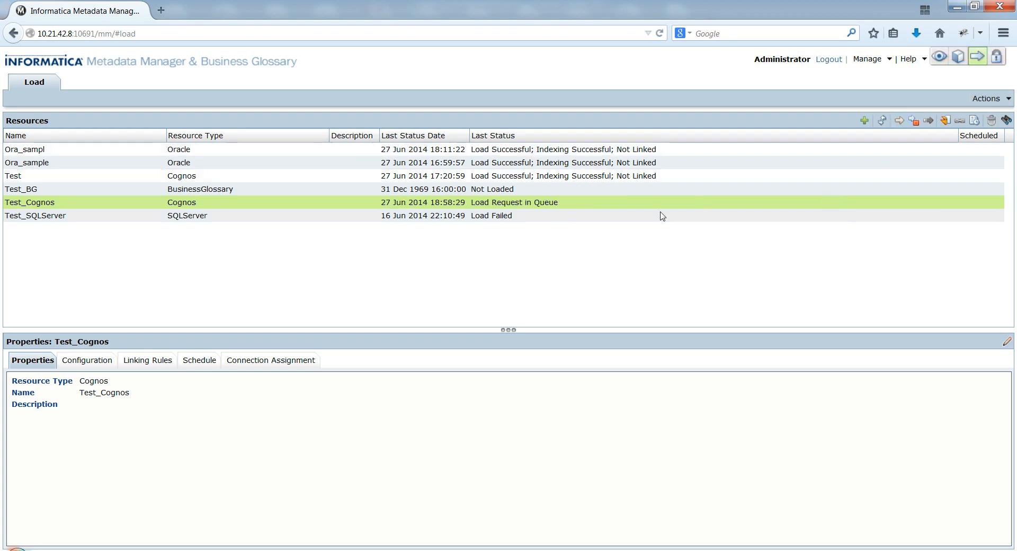
pyautogui.moveTo(545, 211)
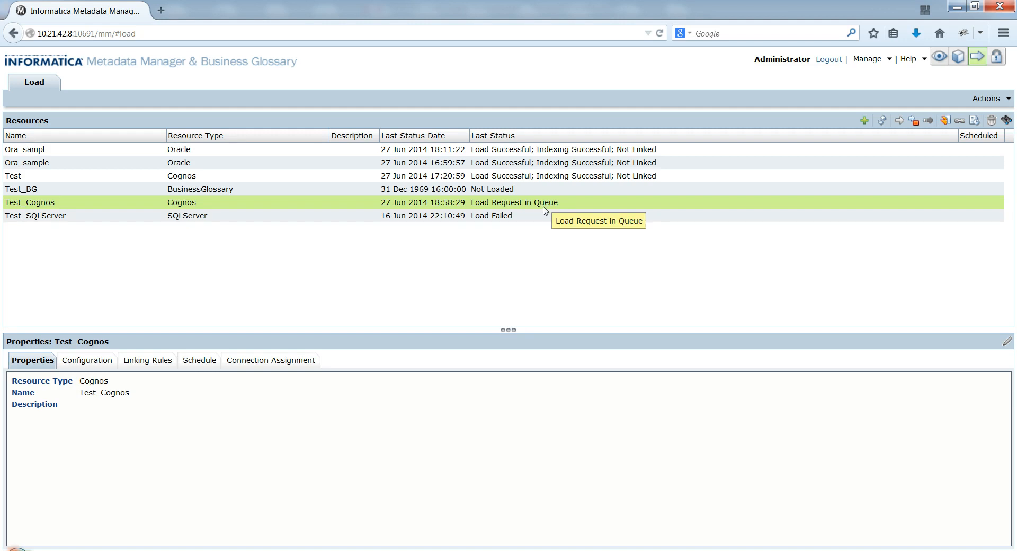
pyautogui.moveTo(447, 241)
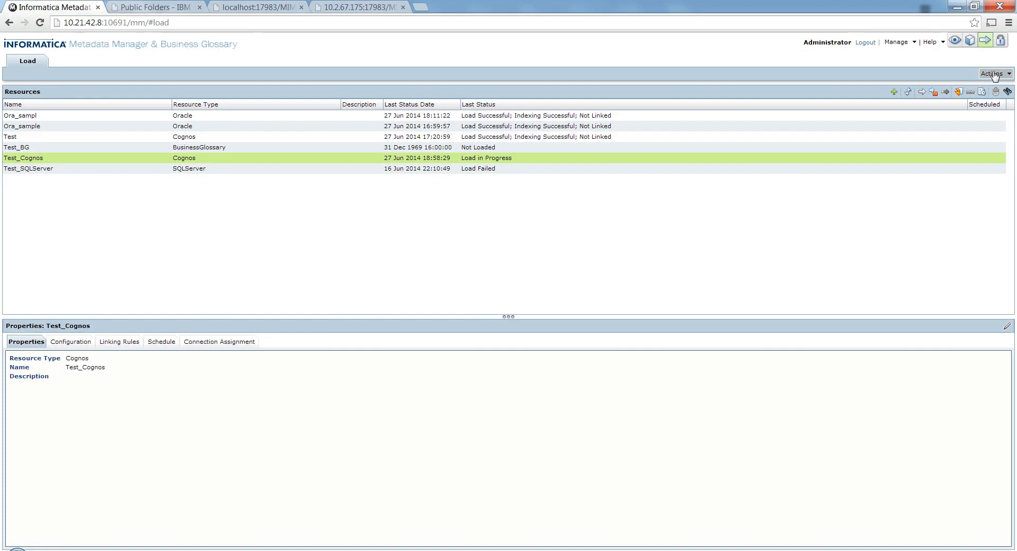
# Step: View the load details log for Test_Cognos showing the MM Agent import running
pyautogui.click(993, 73)
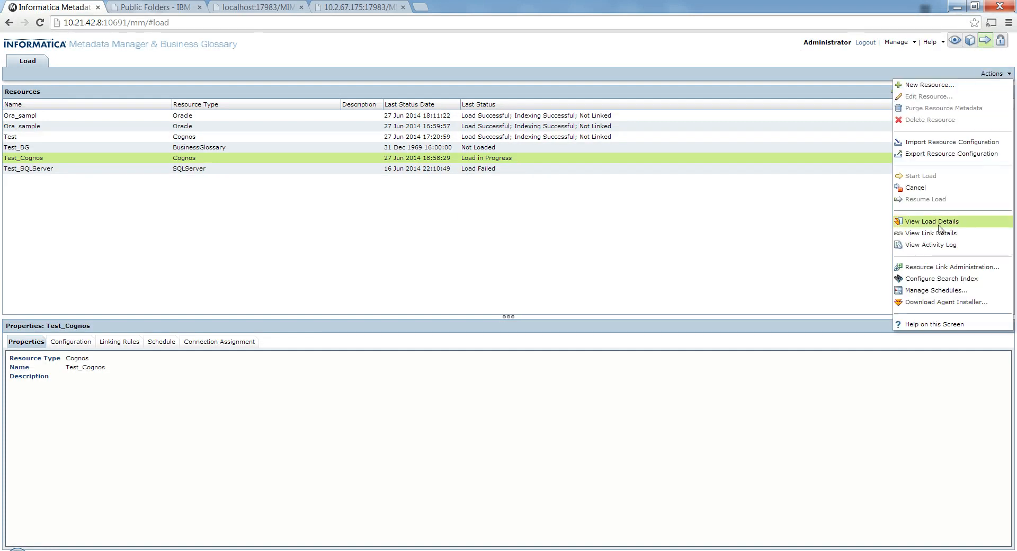
pyautogui.moveTo(926, 228)
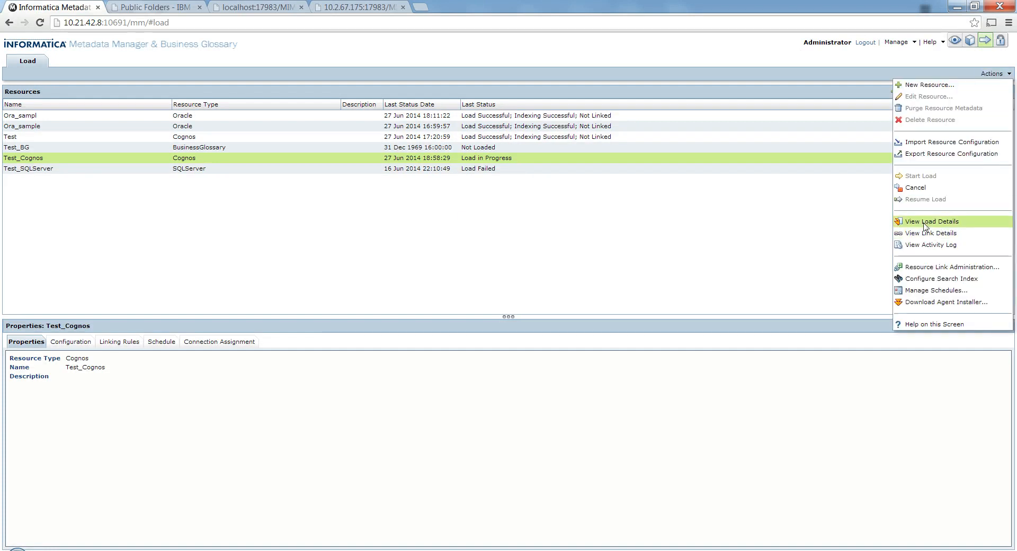
pyautogui.click(933, 222)
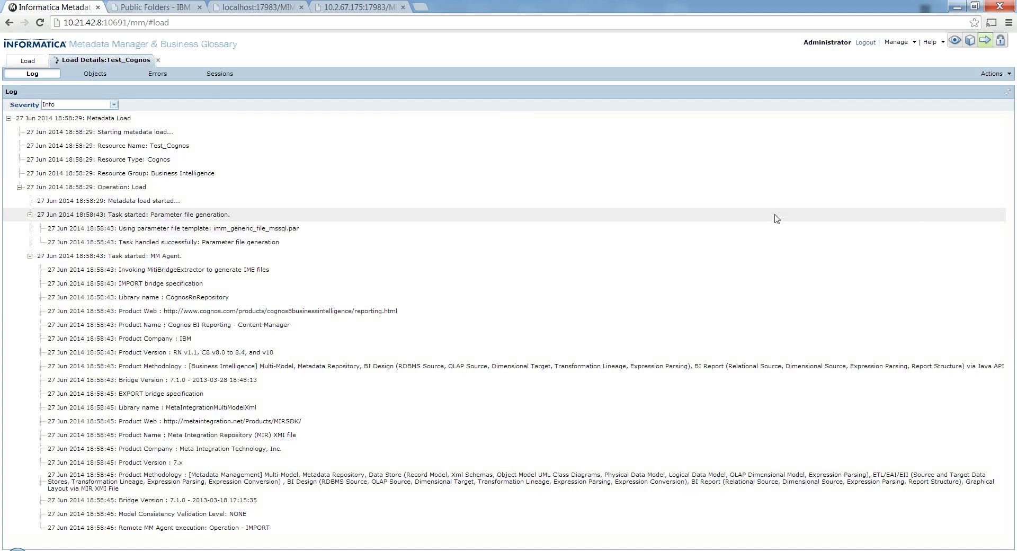
pyautogui.moveTo(296, 423)
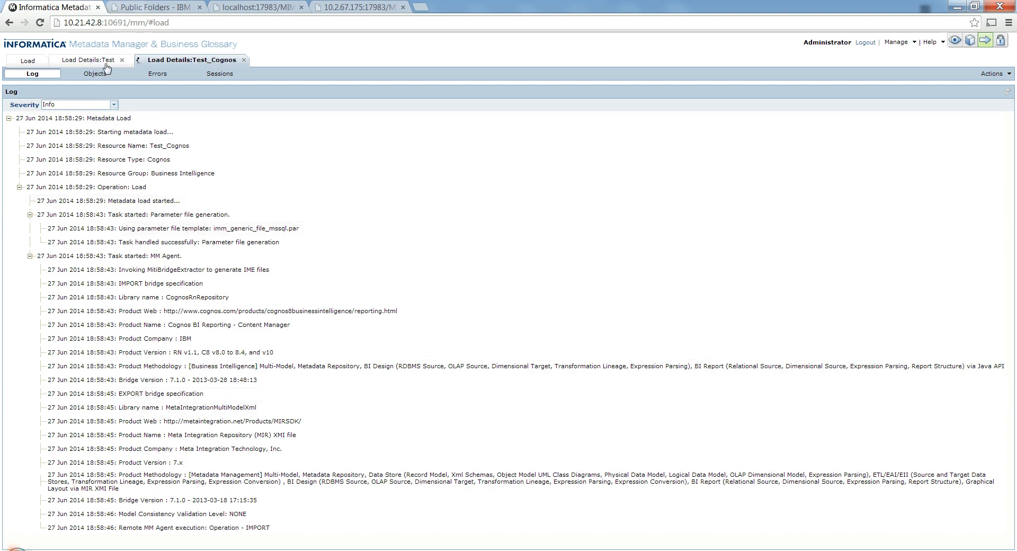
# Step: Review the Test resource's load log to its successful end, then switch to catalog browsing
pyautogui.click(91, 60)
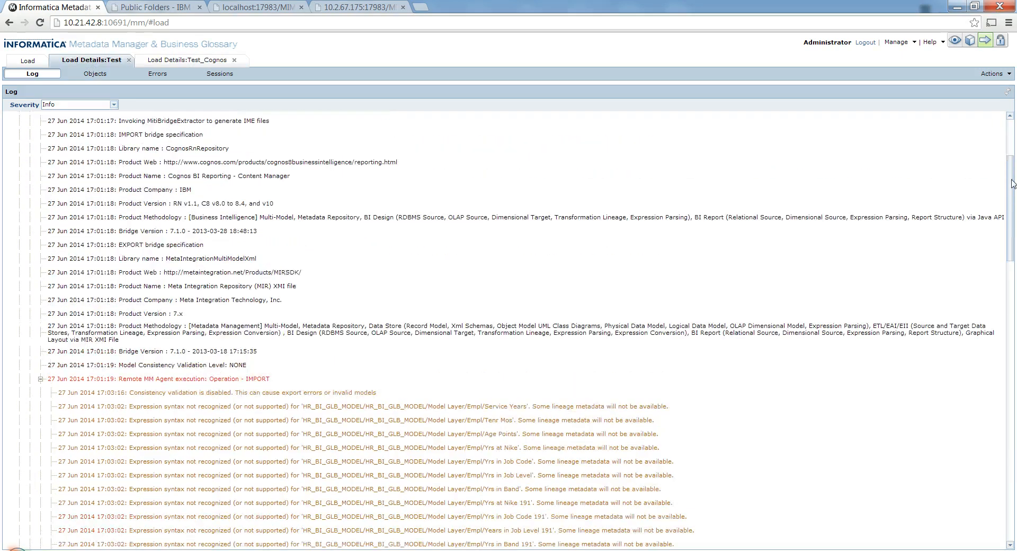
pyautogui.scroll(-3)
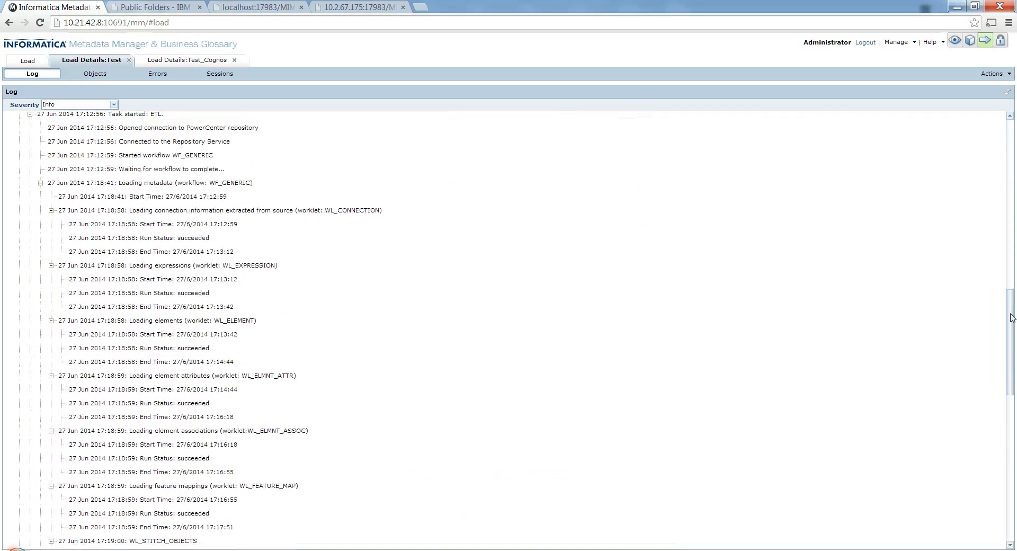
pyautogui.scroll(-3)
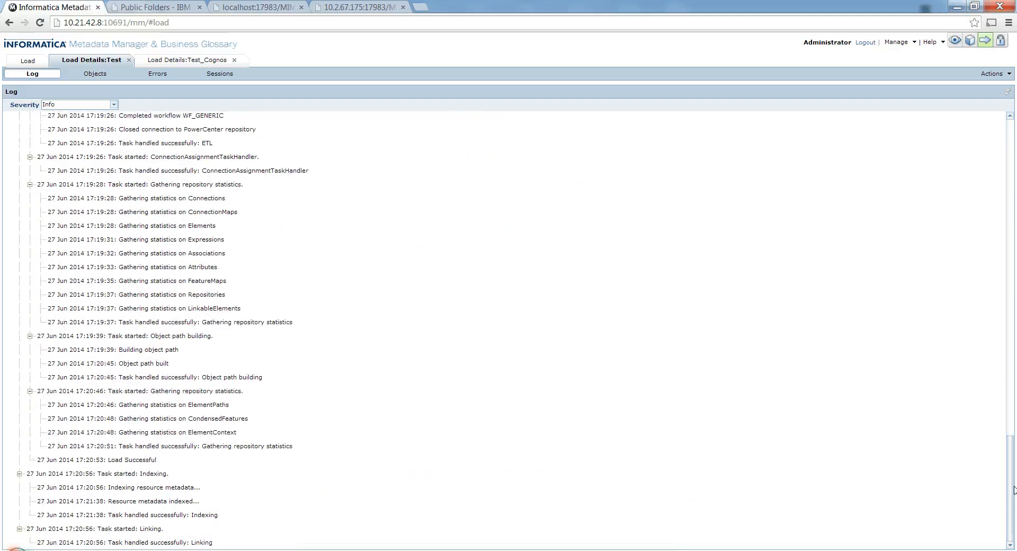
pyautogui.moveTo(82, 531)
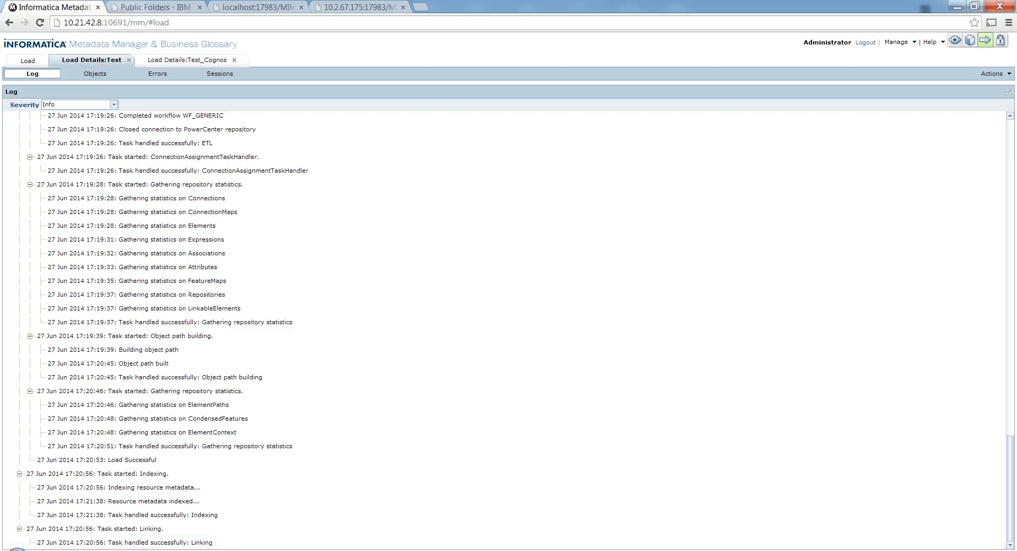
pyautogui.click(955, 40)
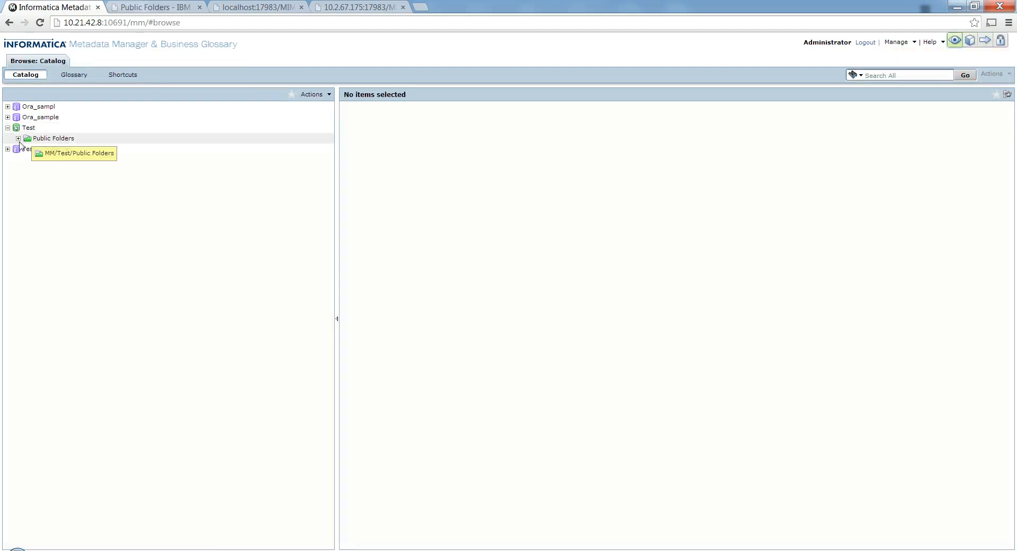
# Step: Expand Test through Public Folders, HR, Development, Packages, HR-Gold and Adhoc_POC to list its dated models
pyautogui.click(19, 138)
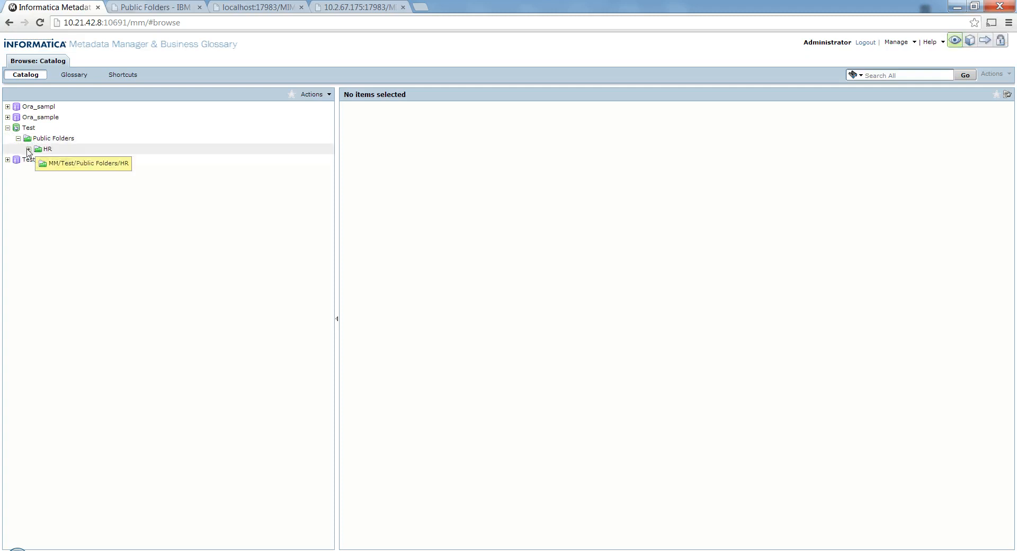
pyautogui.click(29, 148)
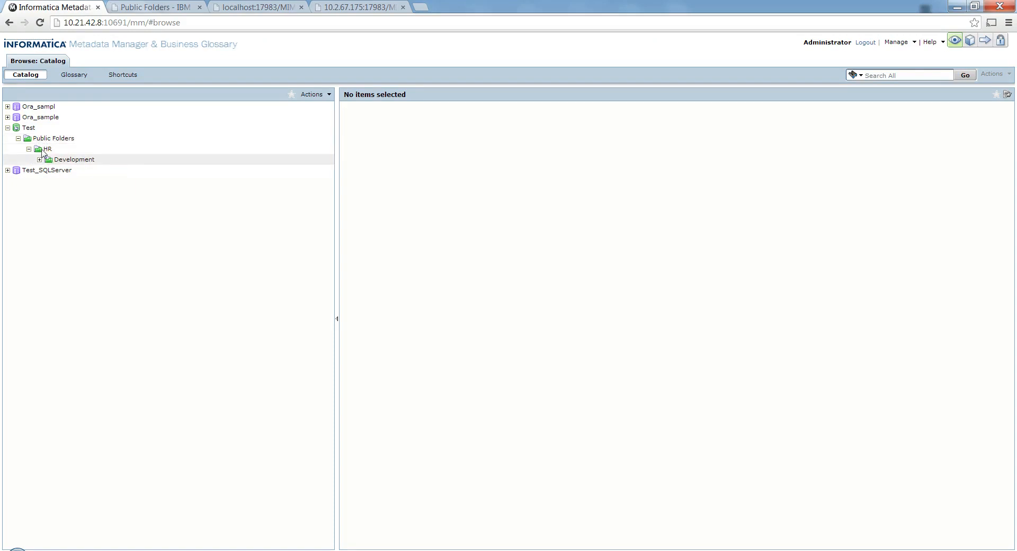
pyautogui.click(40, 159)
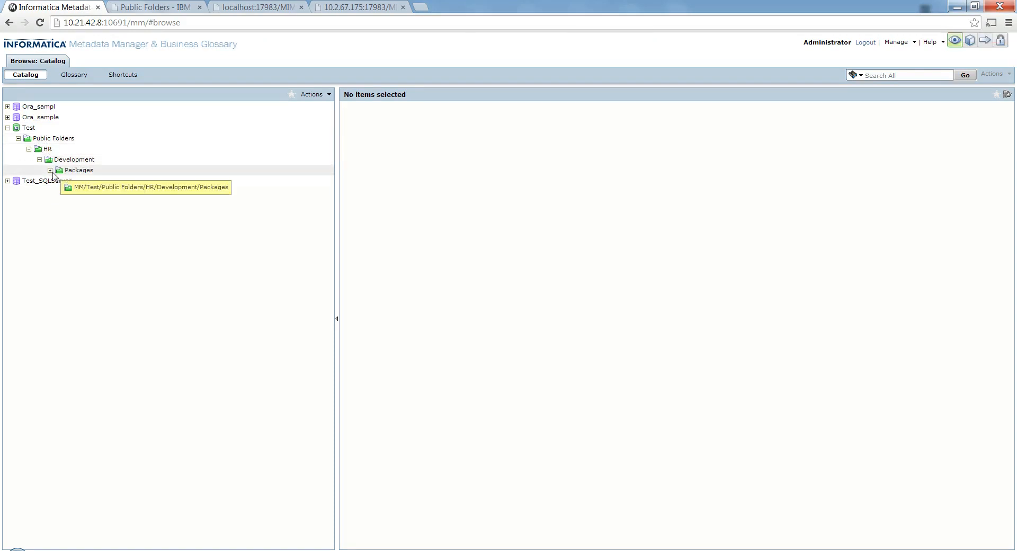
pyautogui.click(50, 169)
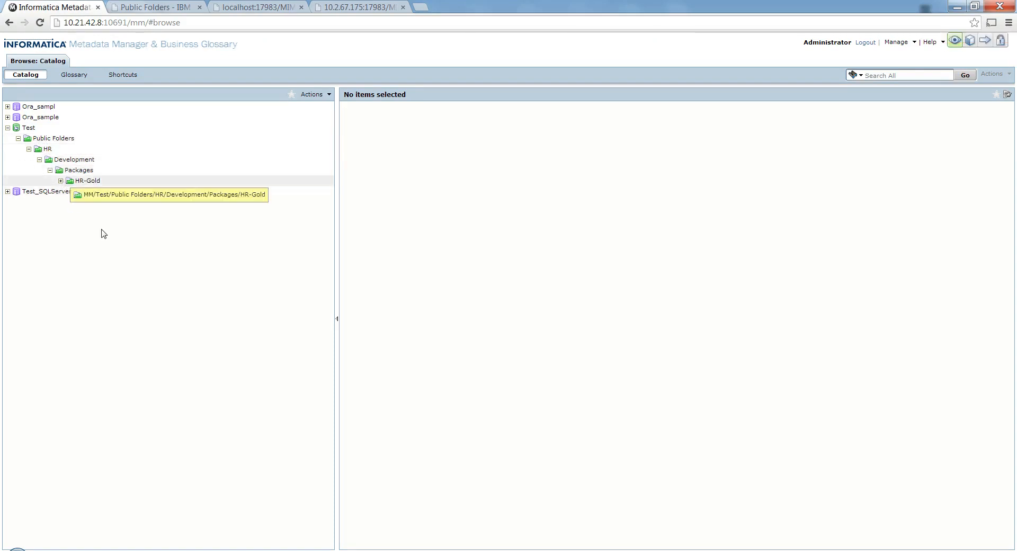
pyautogui.click(62, 180)
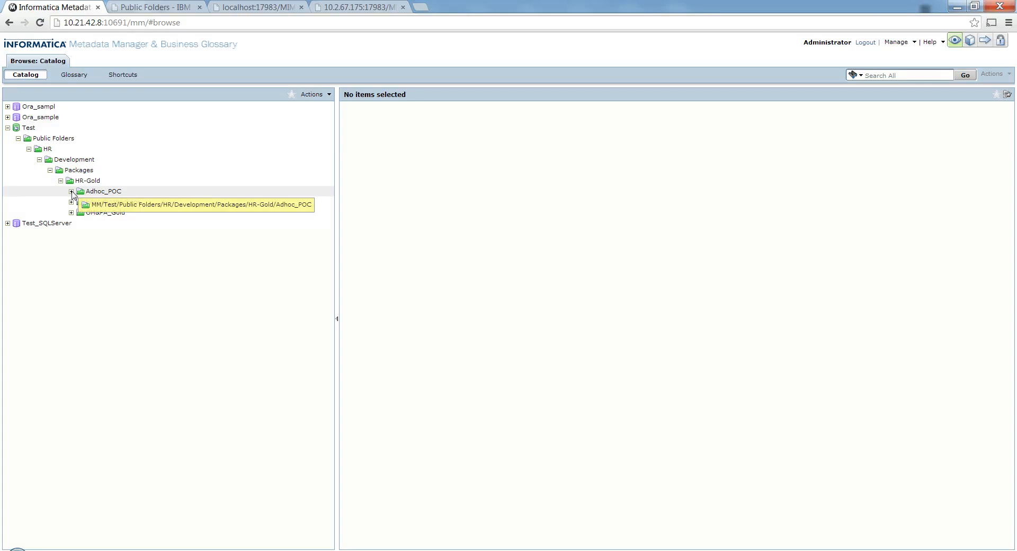
pyautogui.click(72, 191)
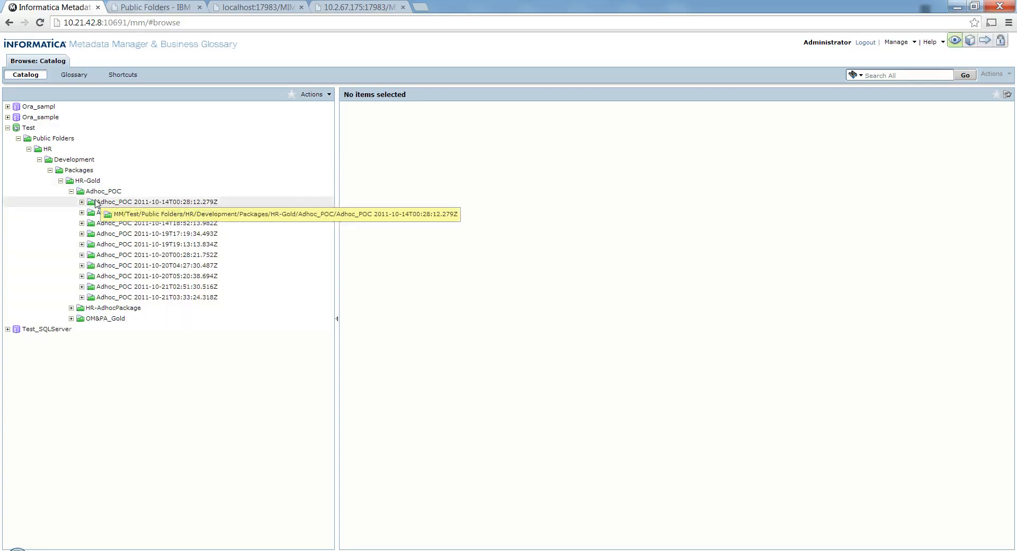
# Step: Show the properties of the Adhoc_POC 2011-10-14T00:28:12.279Z model, including creation time and location
pyautogui.click(154, 202)
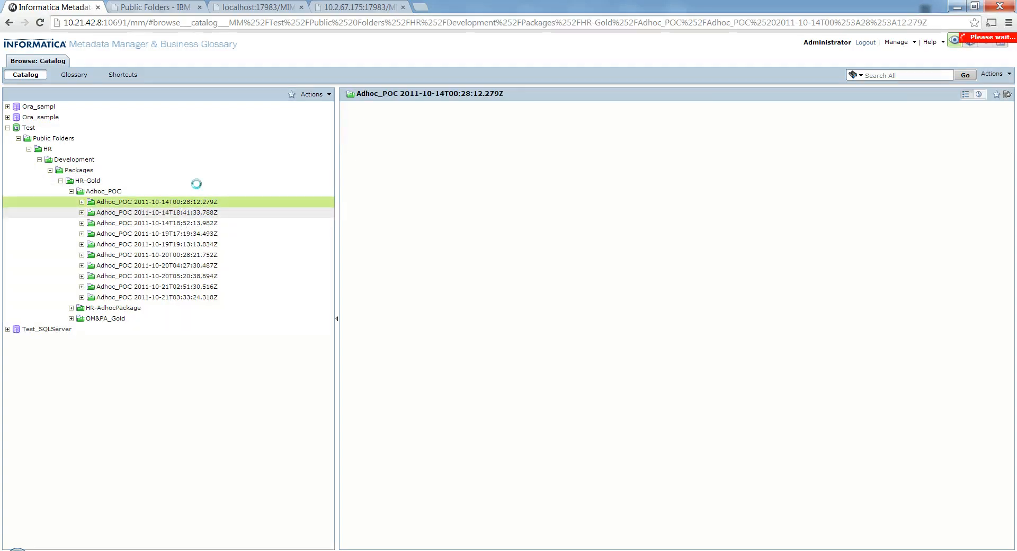
pyautogui.click(155, 202)
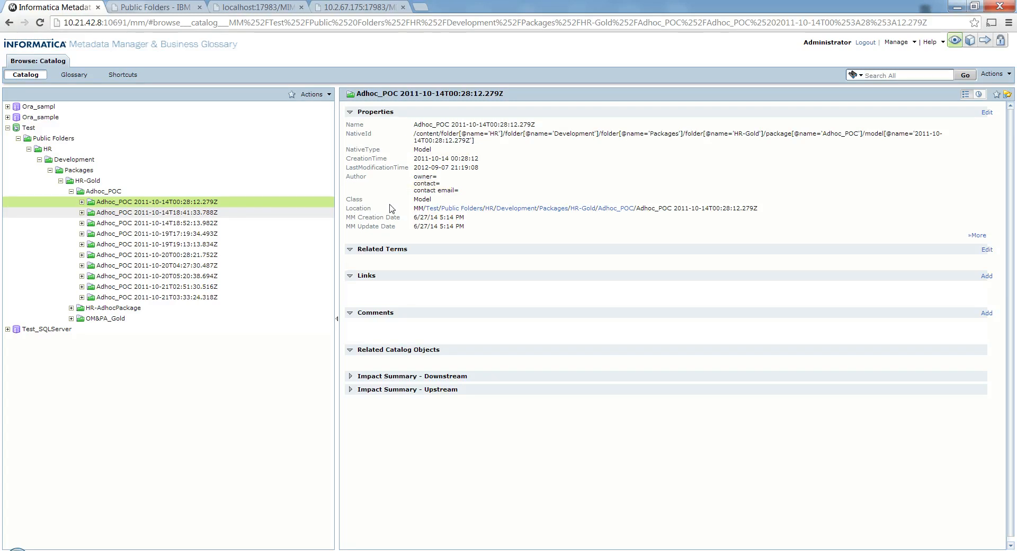
pyautogui.moveTo(141, 226)
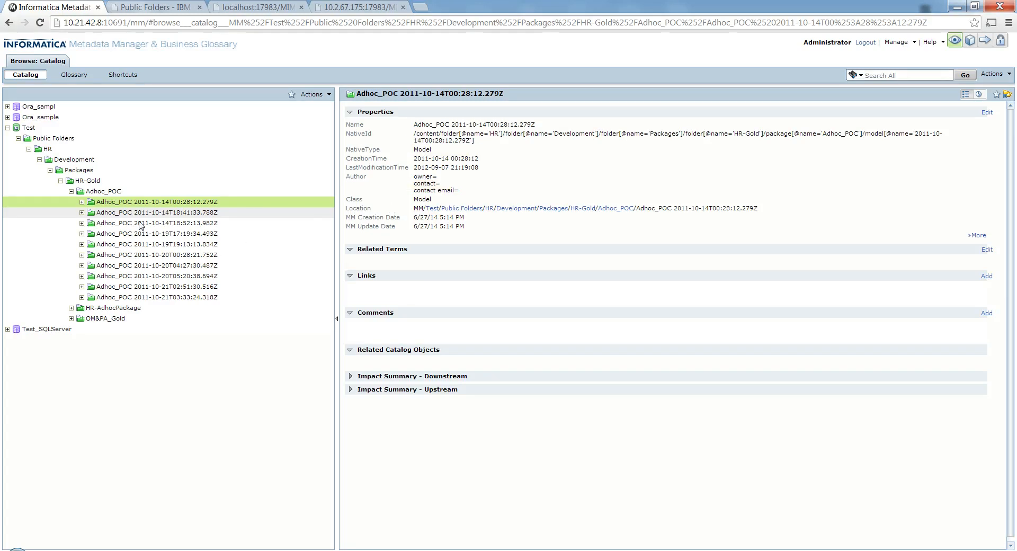
pyautogui.moveTo(415, 100)
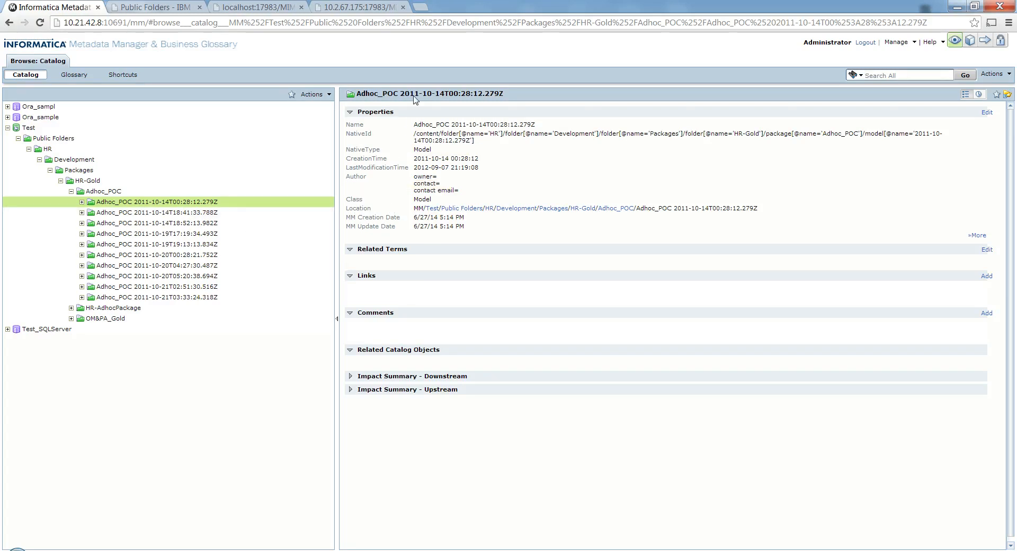
pyautogui.moveTo(690, 191)
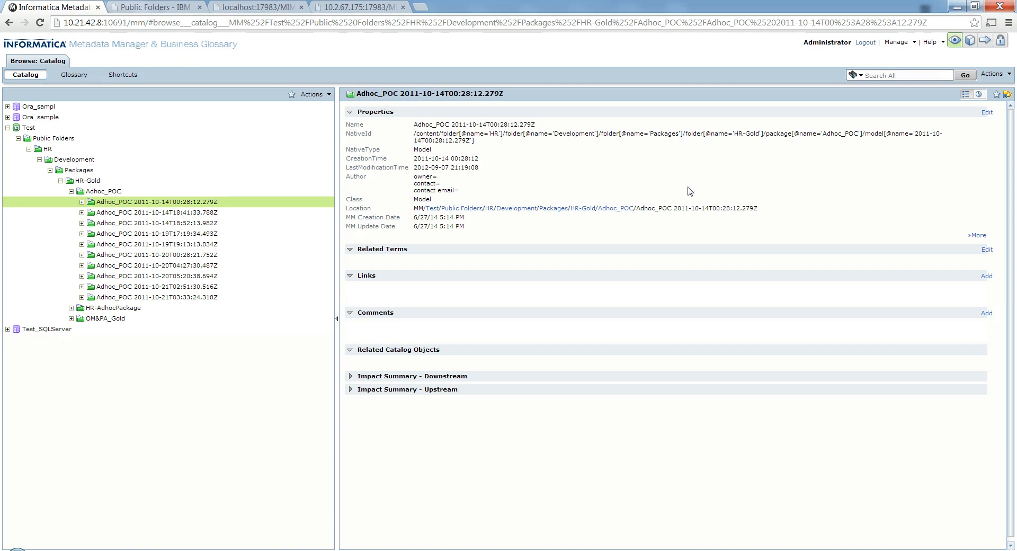
pyautogui.moveTo(363, 429)
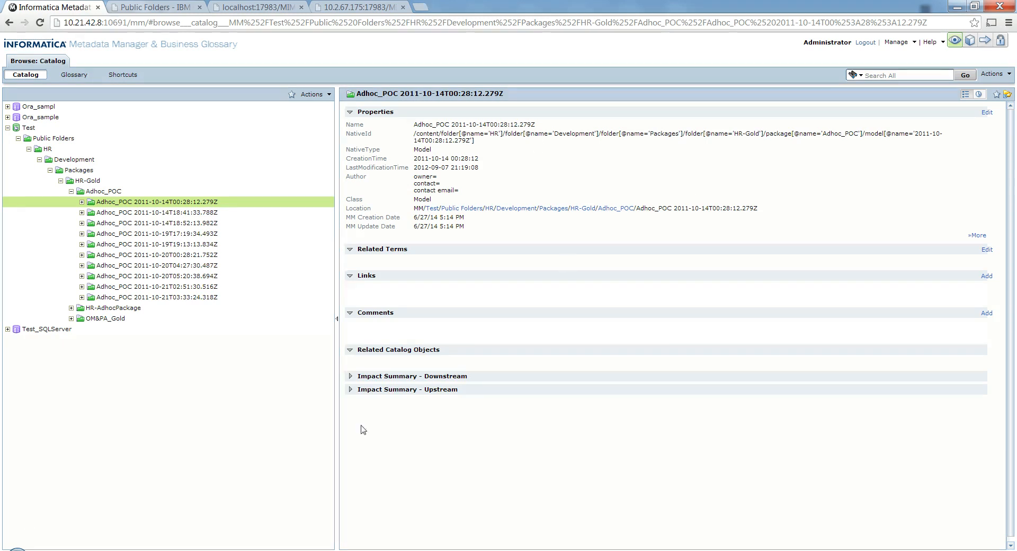